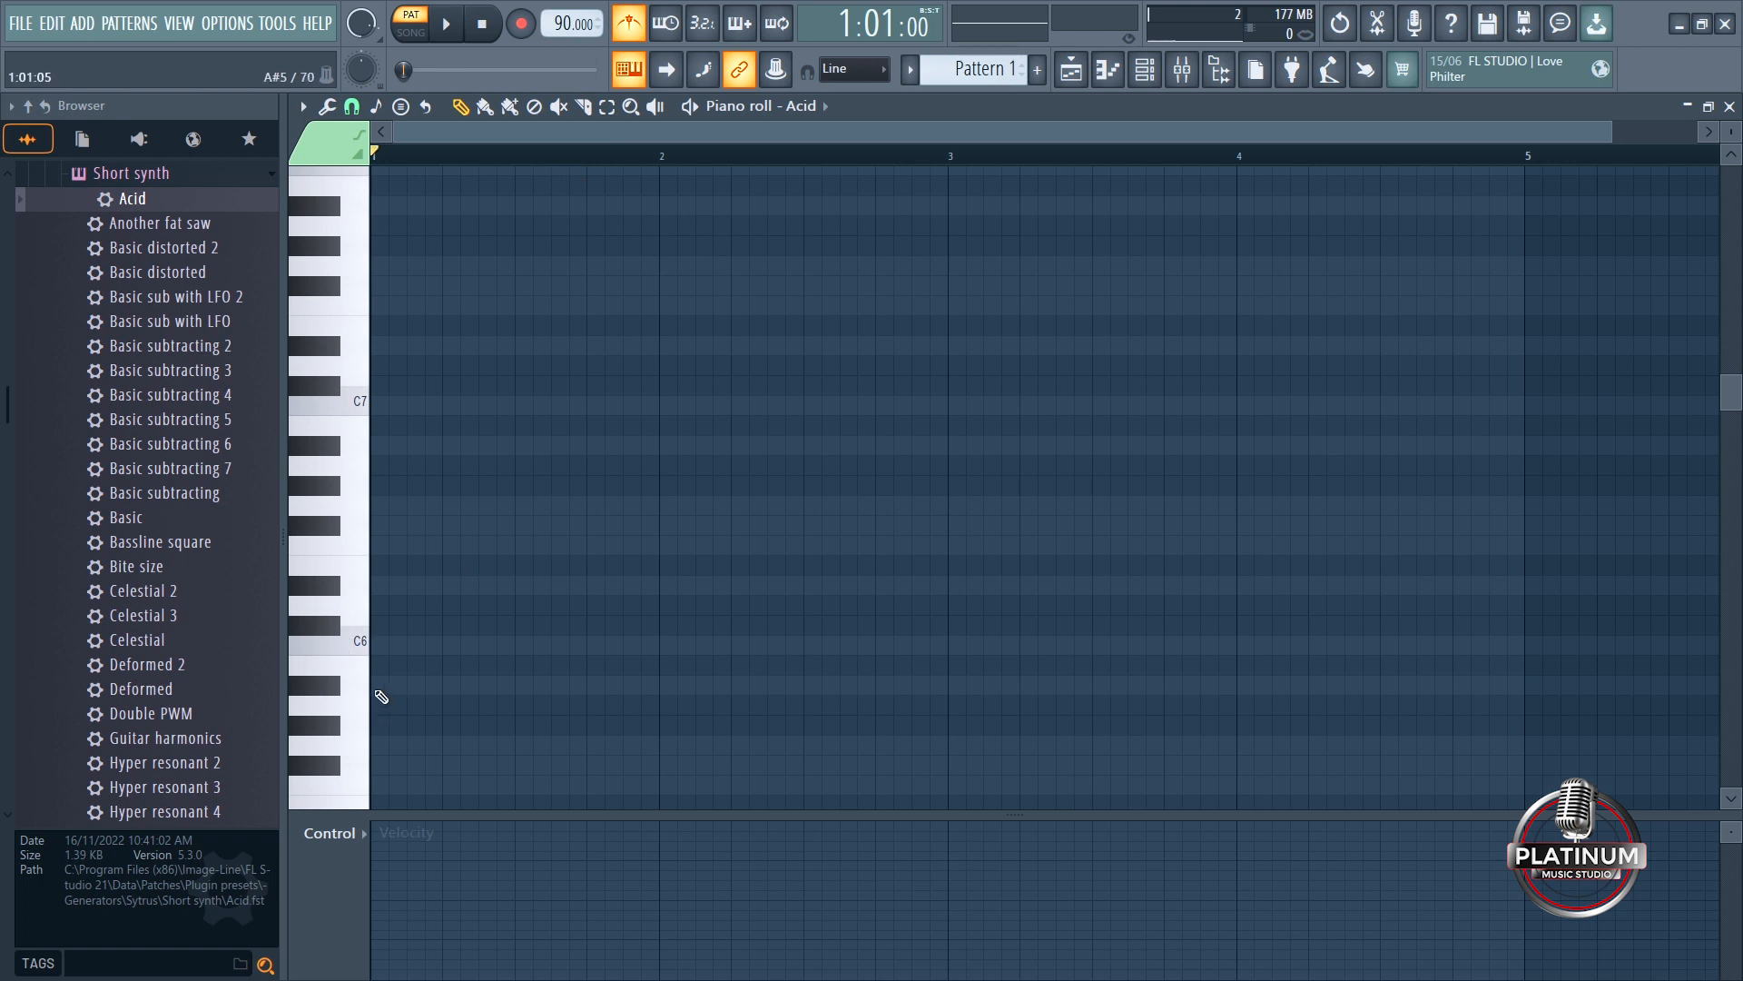
- Draw A#5 and G#5 root notes, then A#5 and D#6 notes in bar 3
left_click(380, 686)
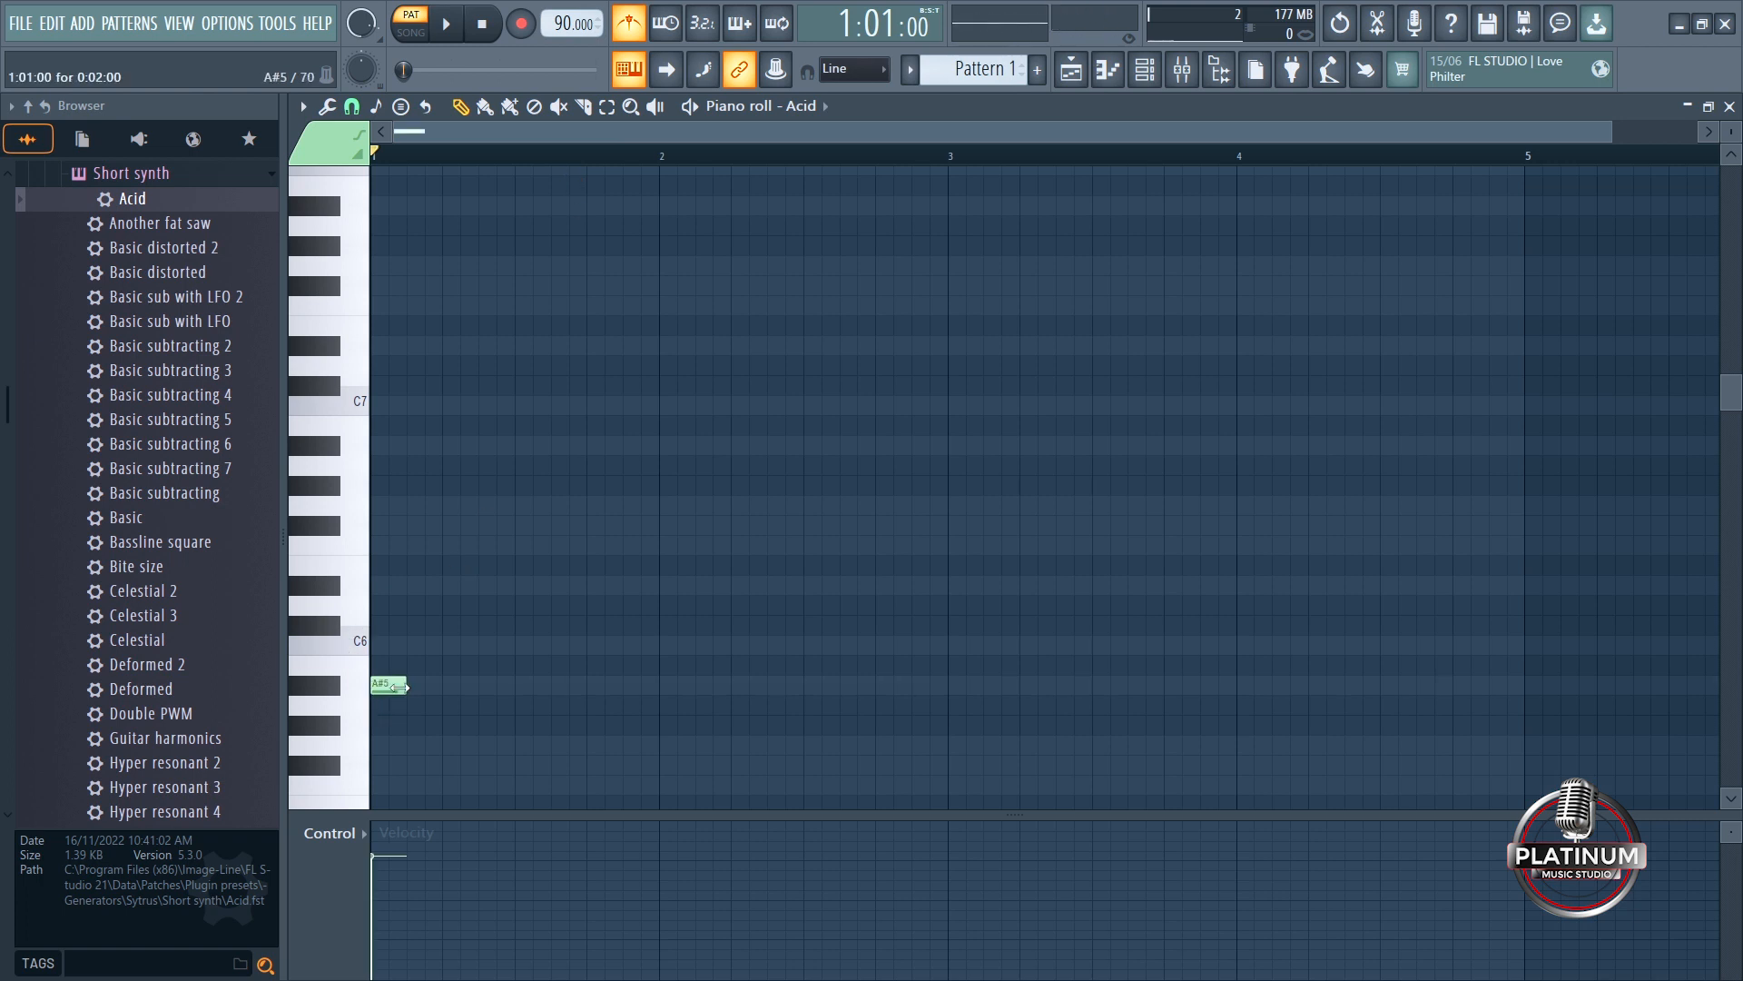
left_click_drag(400, 685, 517, 684)
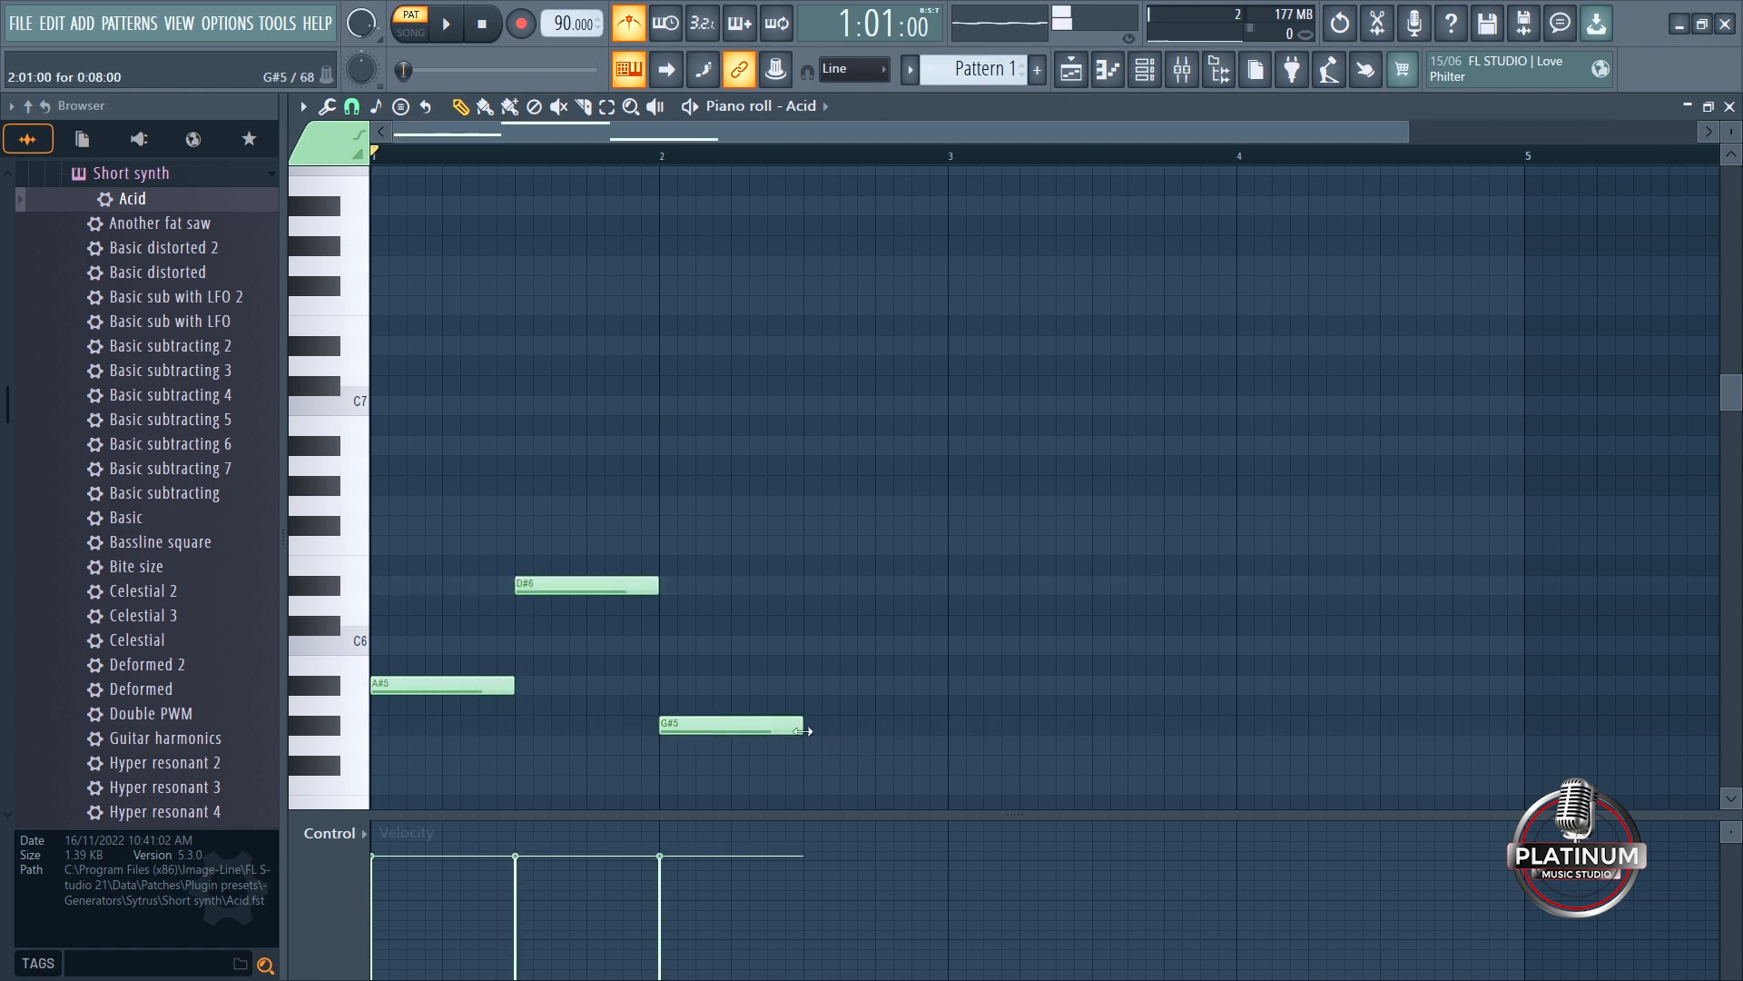
left_click_drag(796, 729, 942, 723)
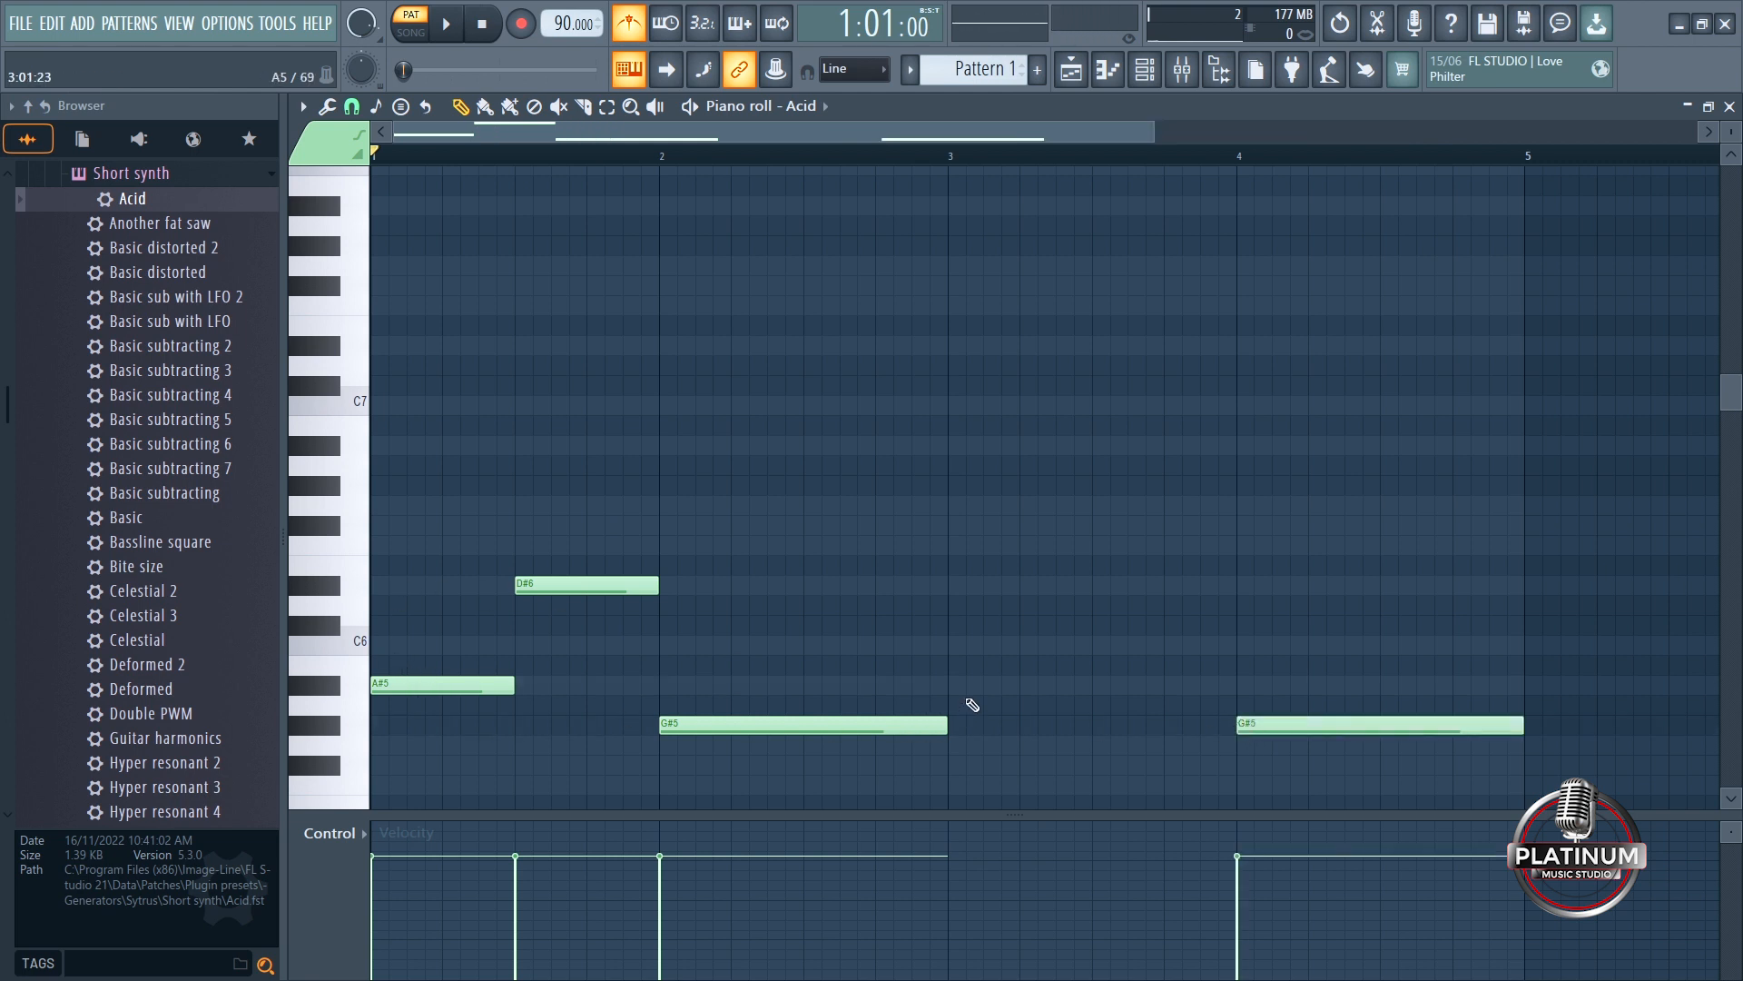
left_click(953, 686)
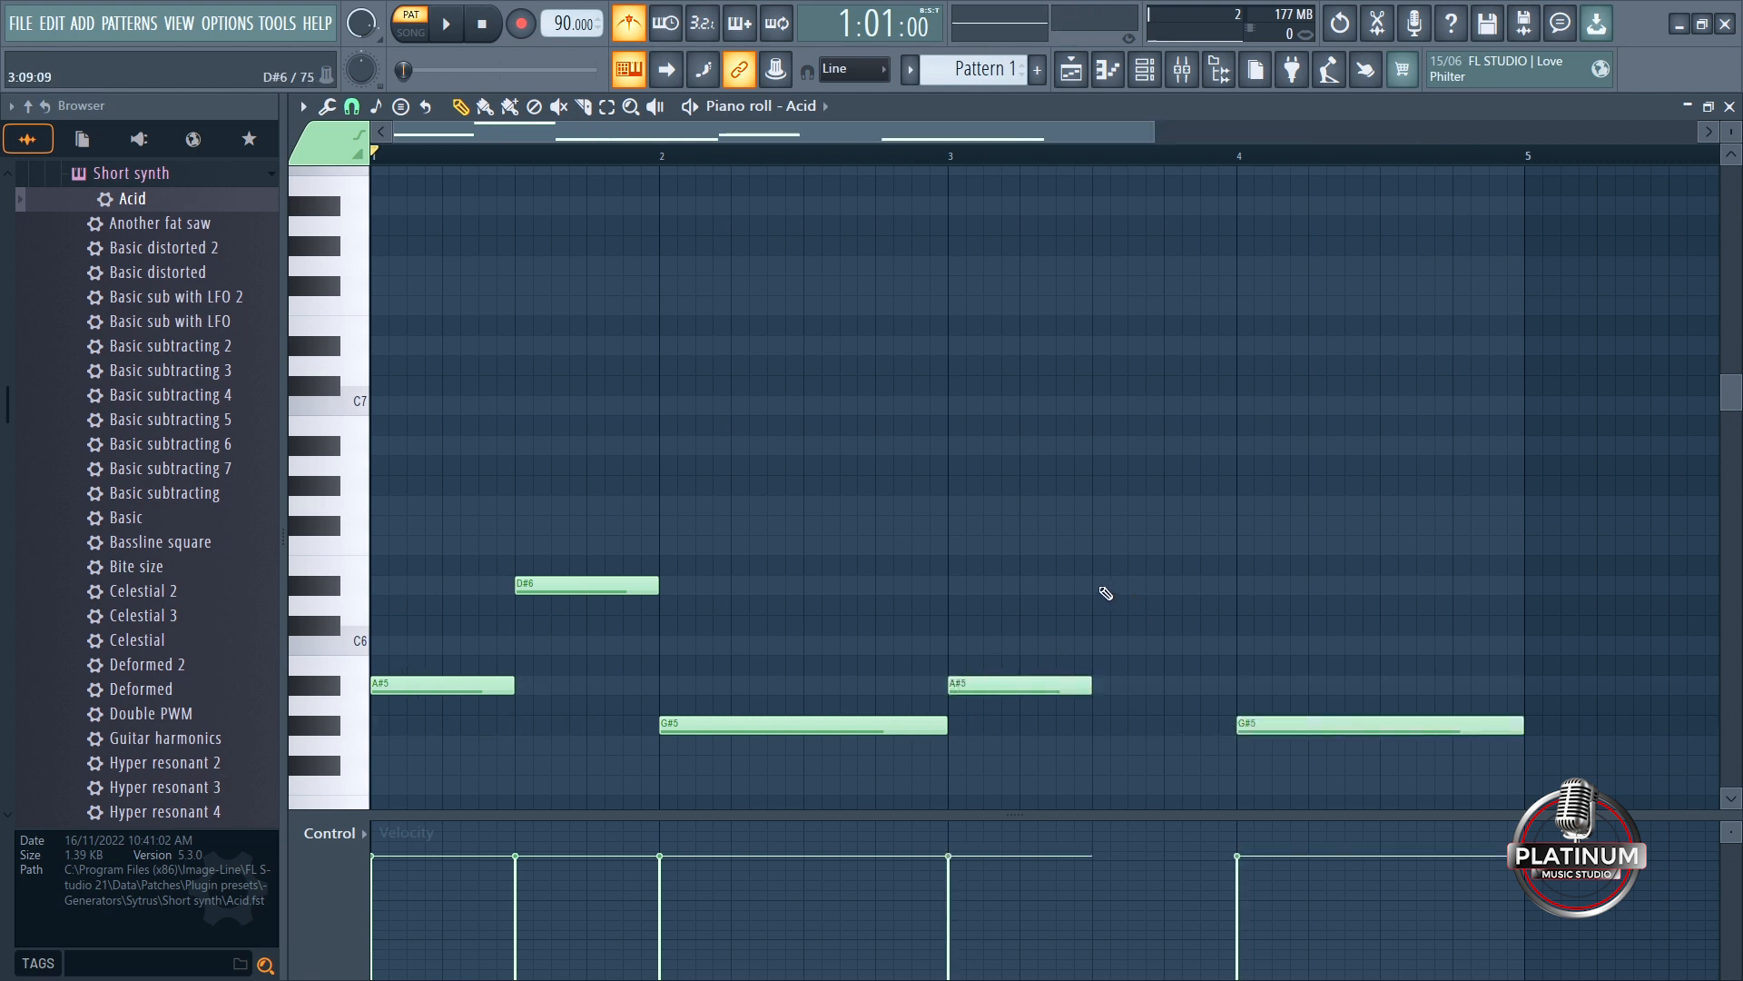
left_click(1098, 584)
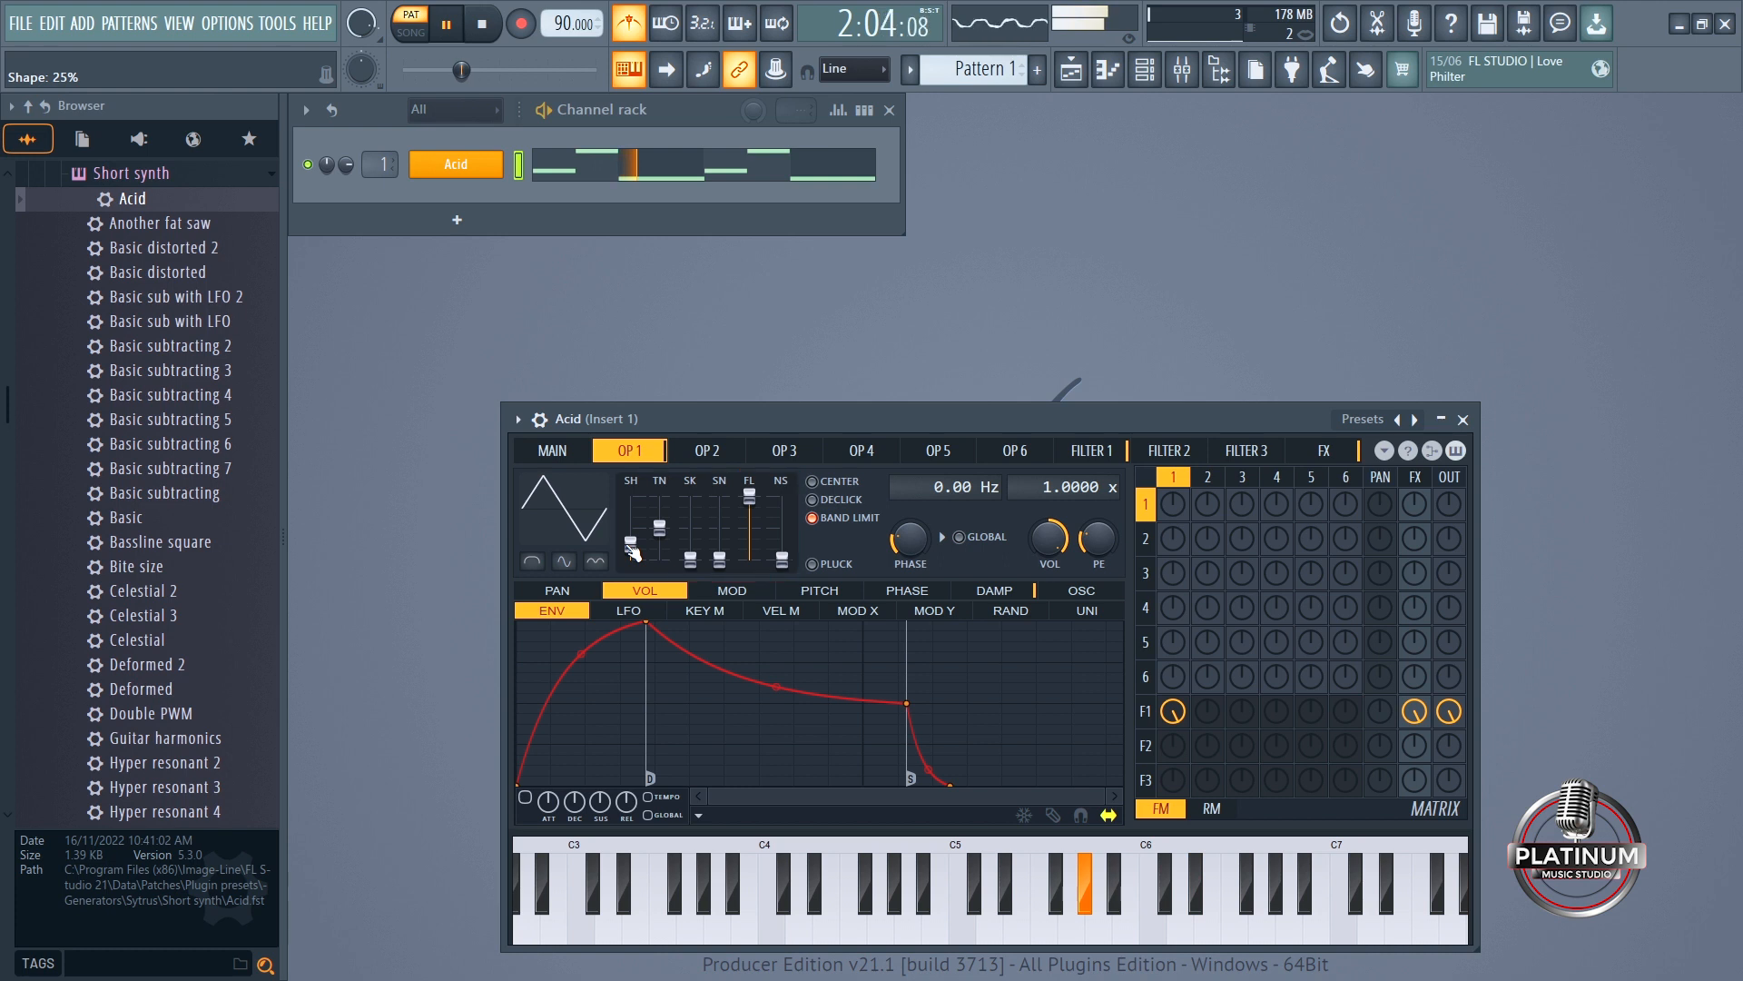
- Select the Acid channel and reopen its melody notes in the Piano roll
left_click(456, 164)
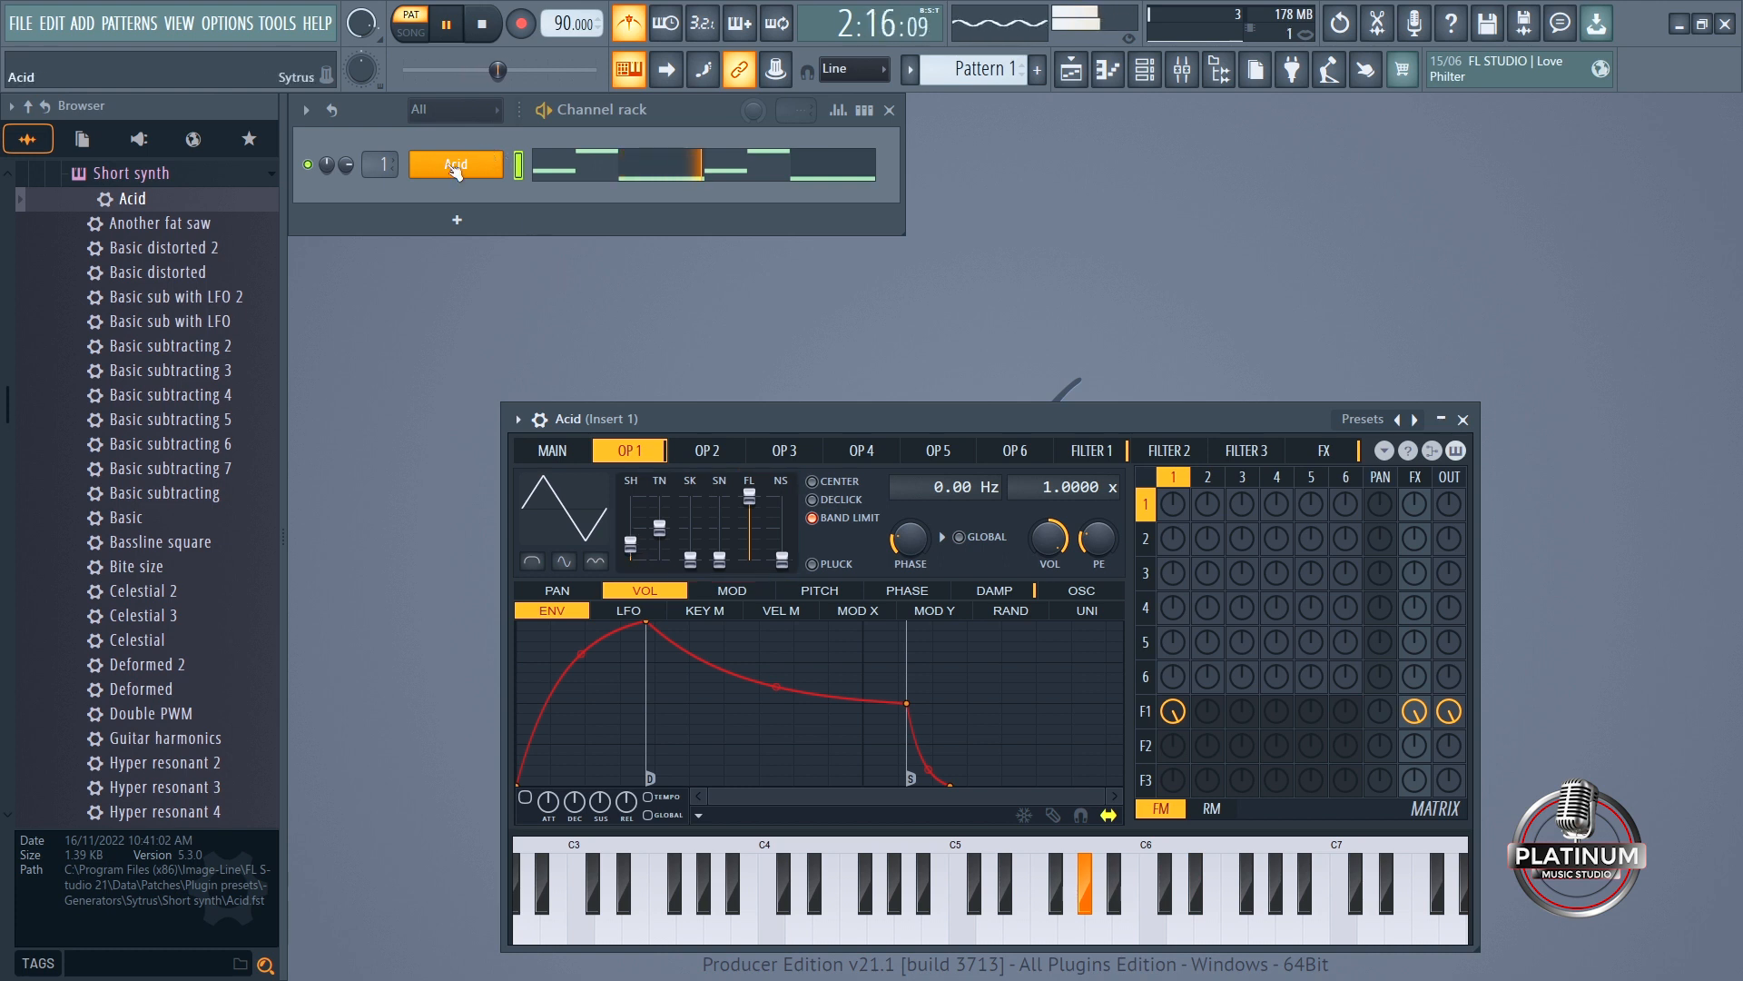
left_click(1462, 419)
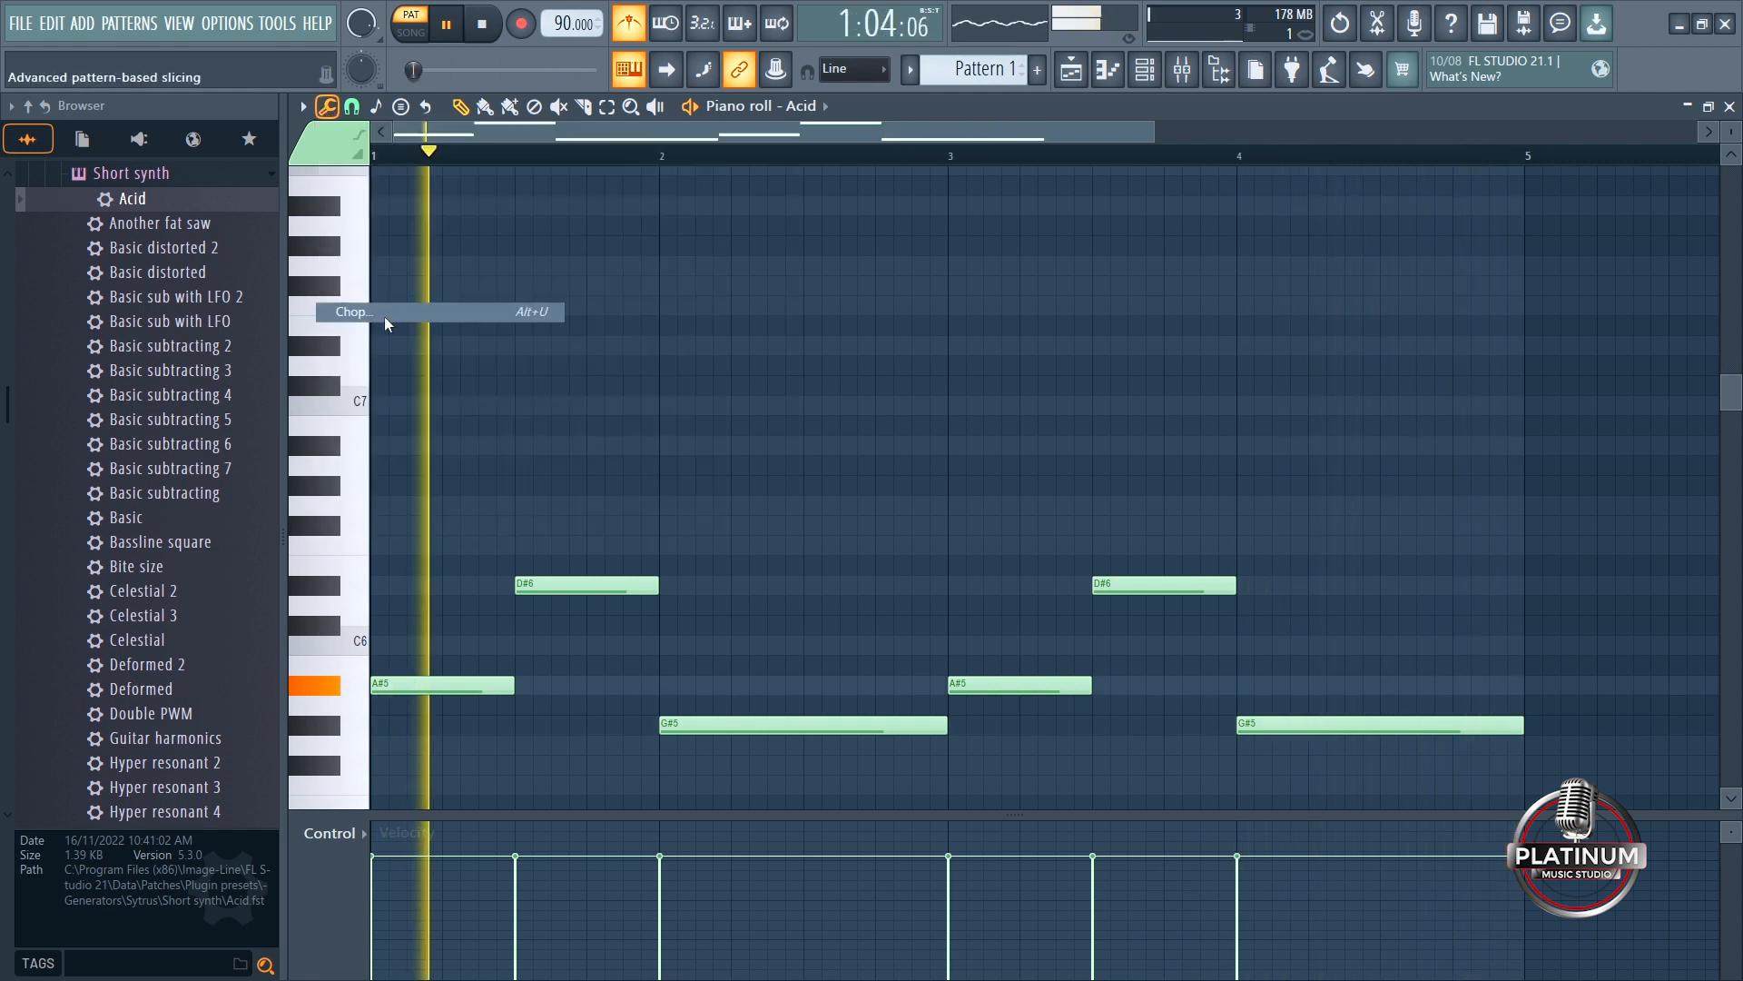
- Chop the notes with the Arp range 3 pattern after auditioning 3 notes, 6 notes 2, Arp Major
left_click(352, 311)
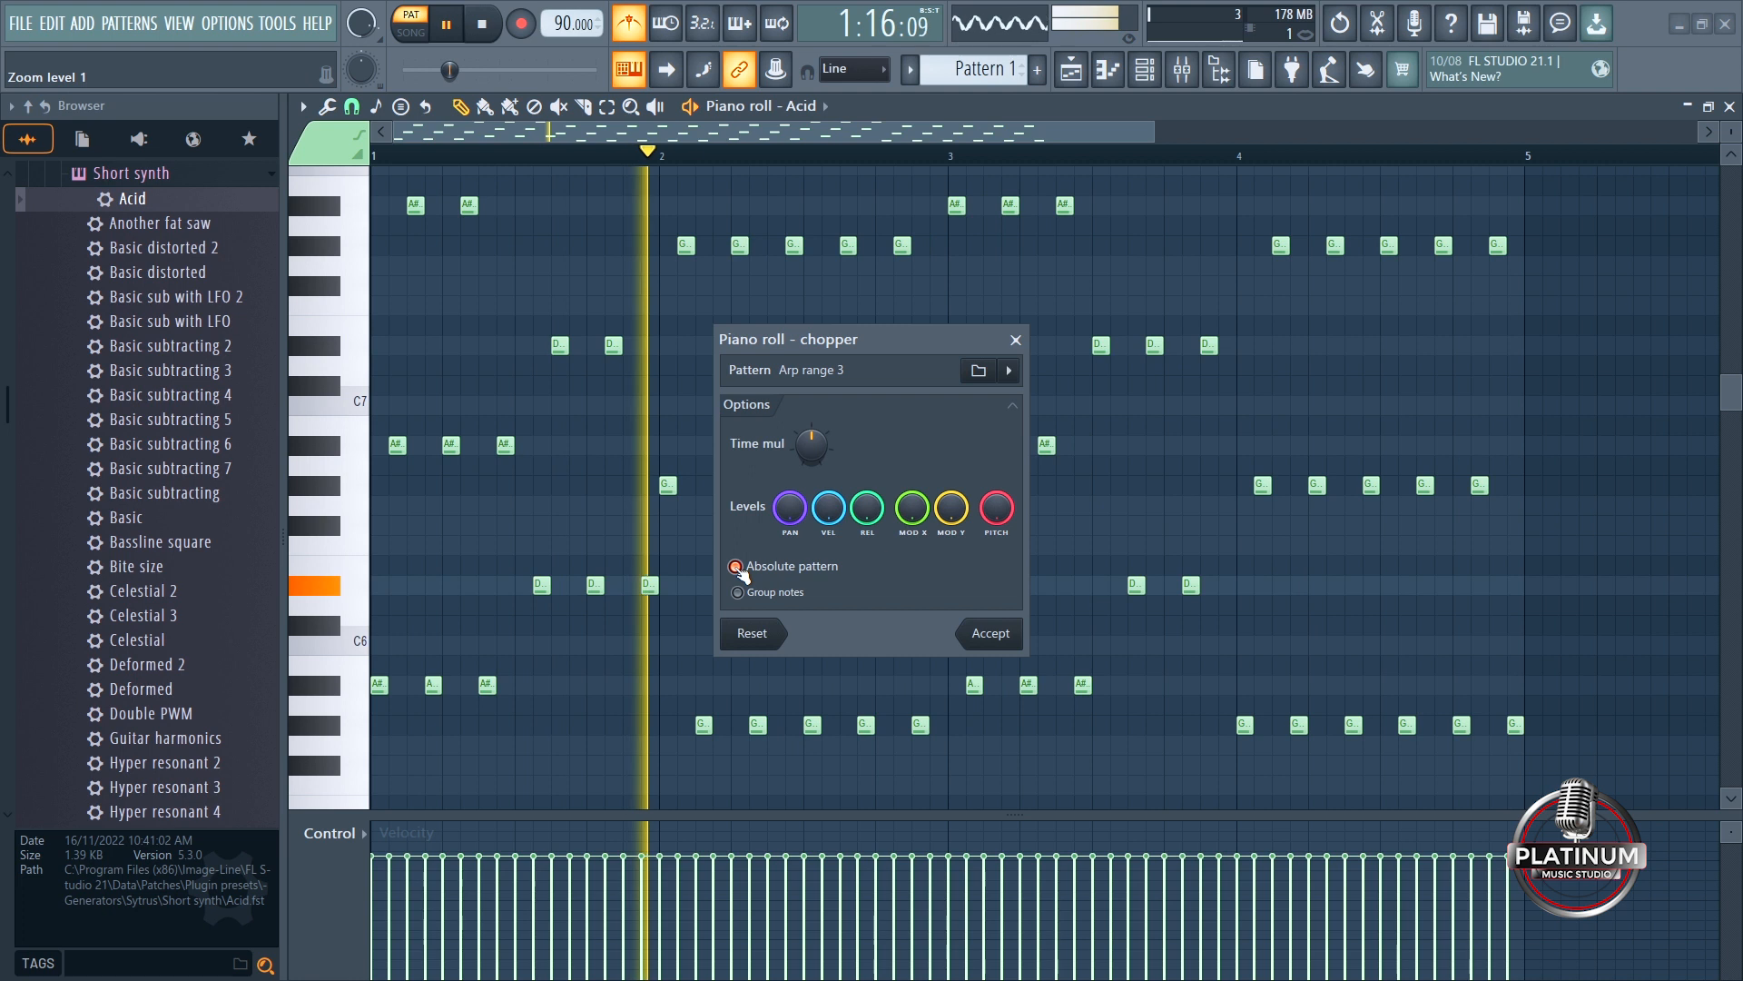
left_click(976, 370)
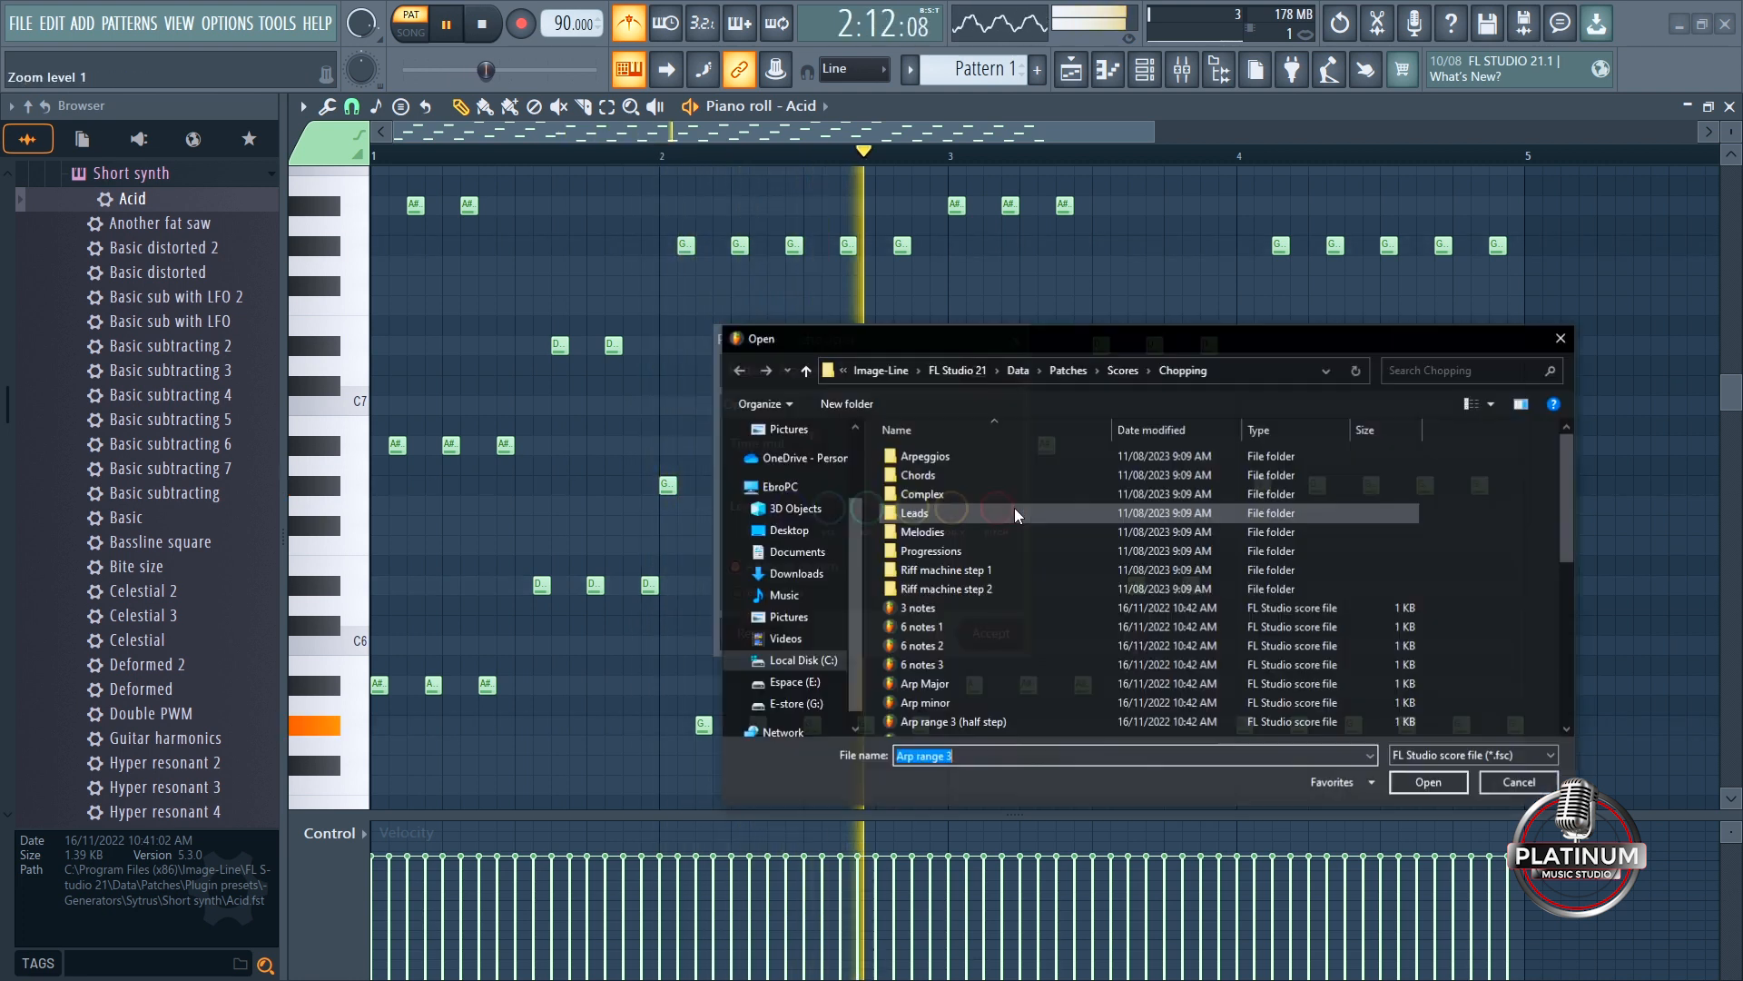
left_click(918, 608)
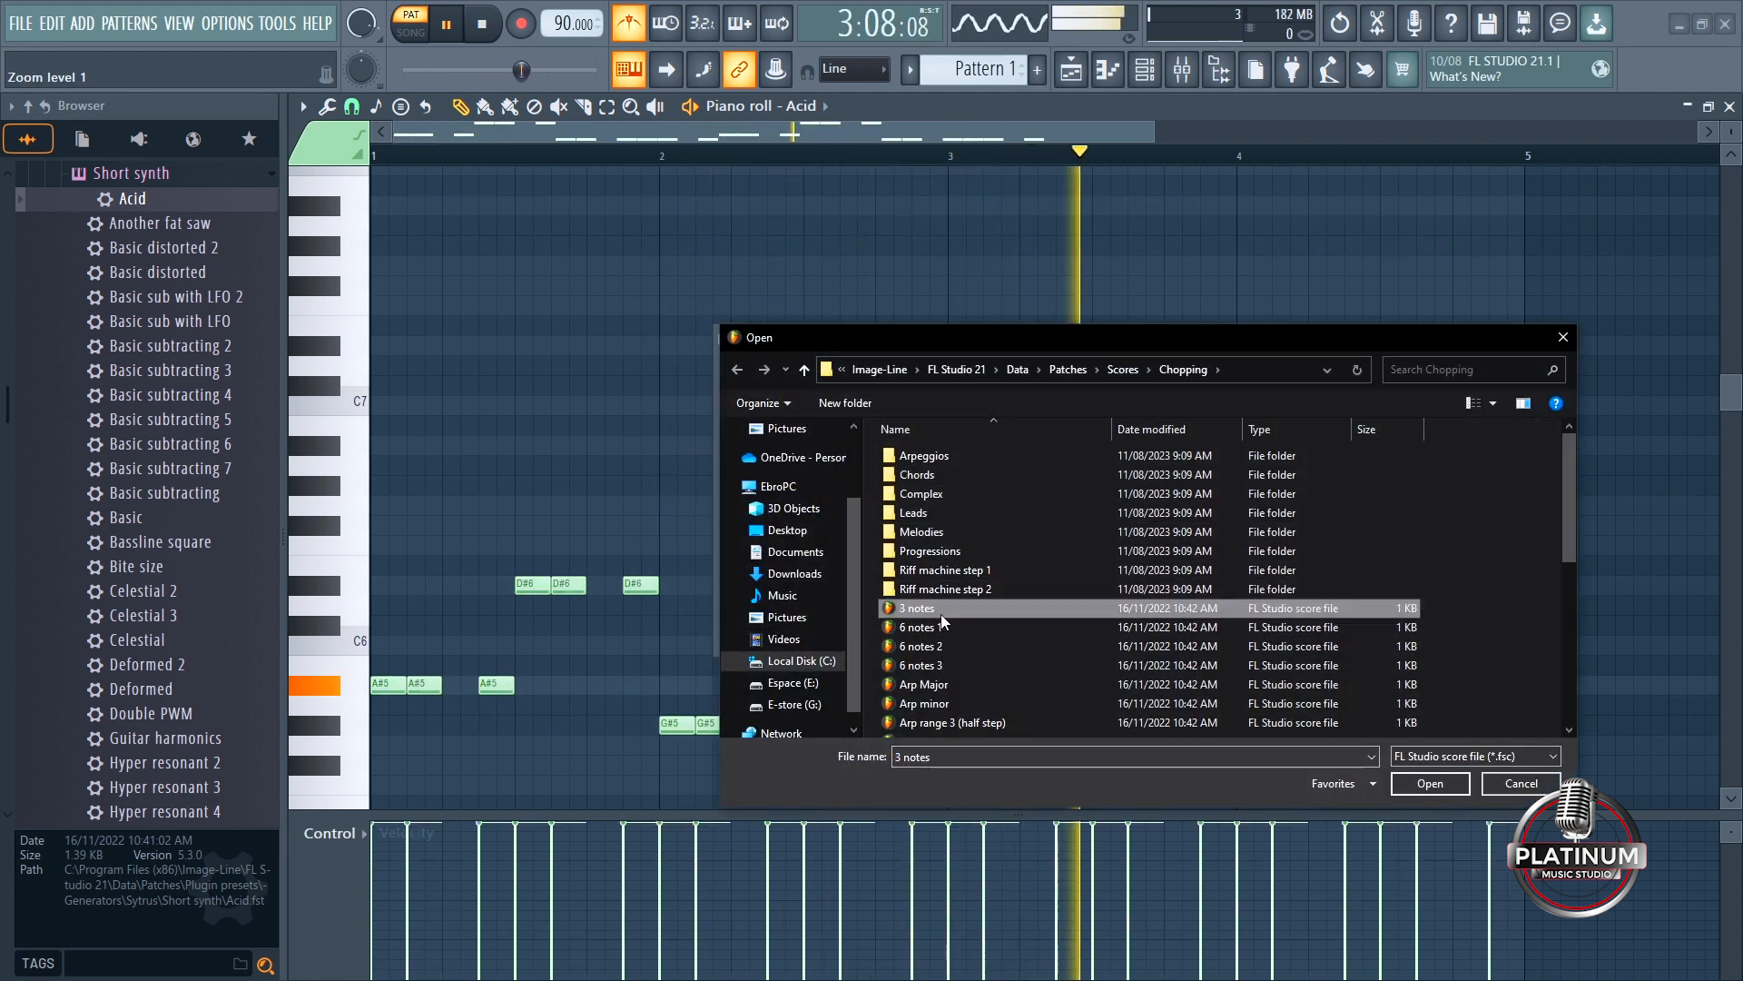
left_click(920, 646)
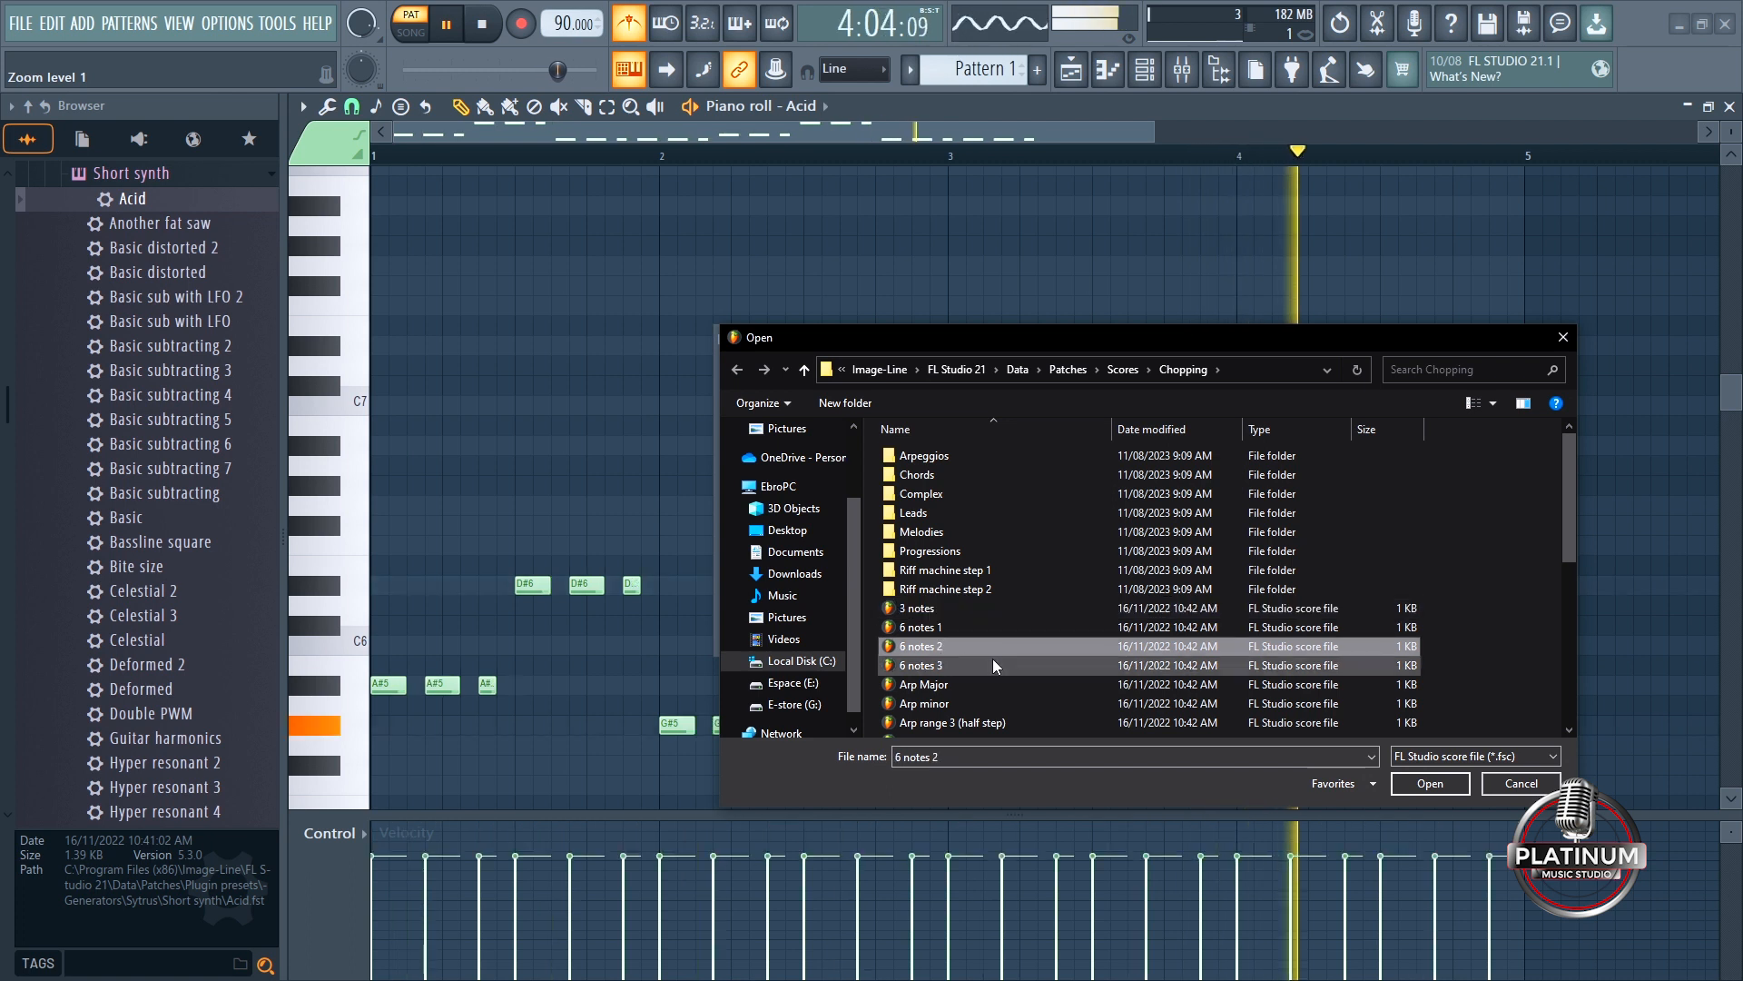
left_click(921, 664)
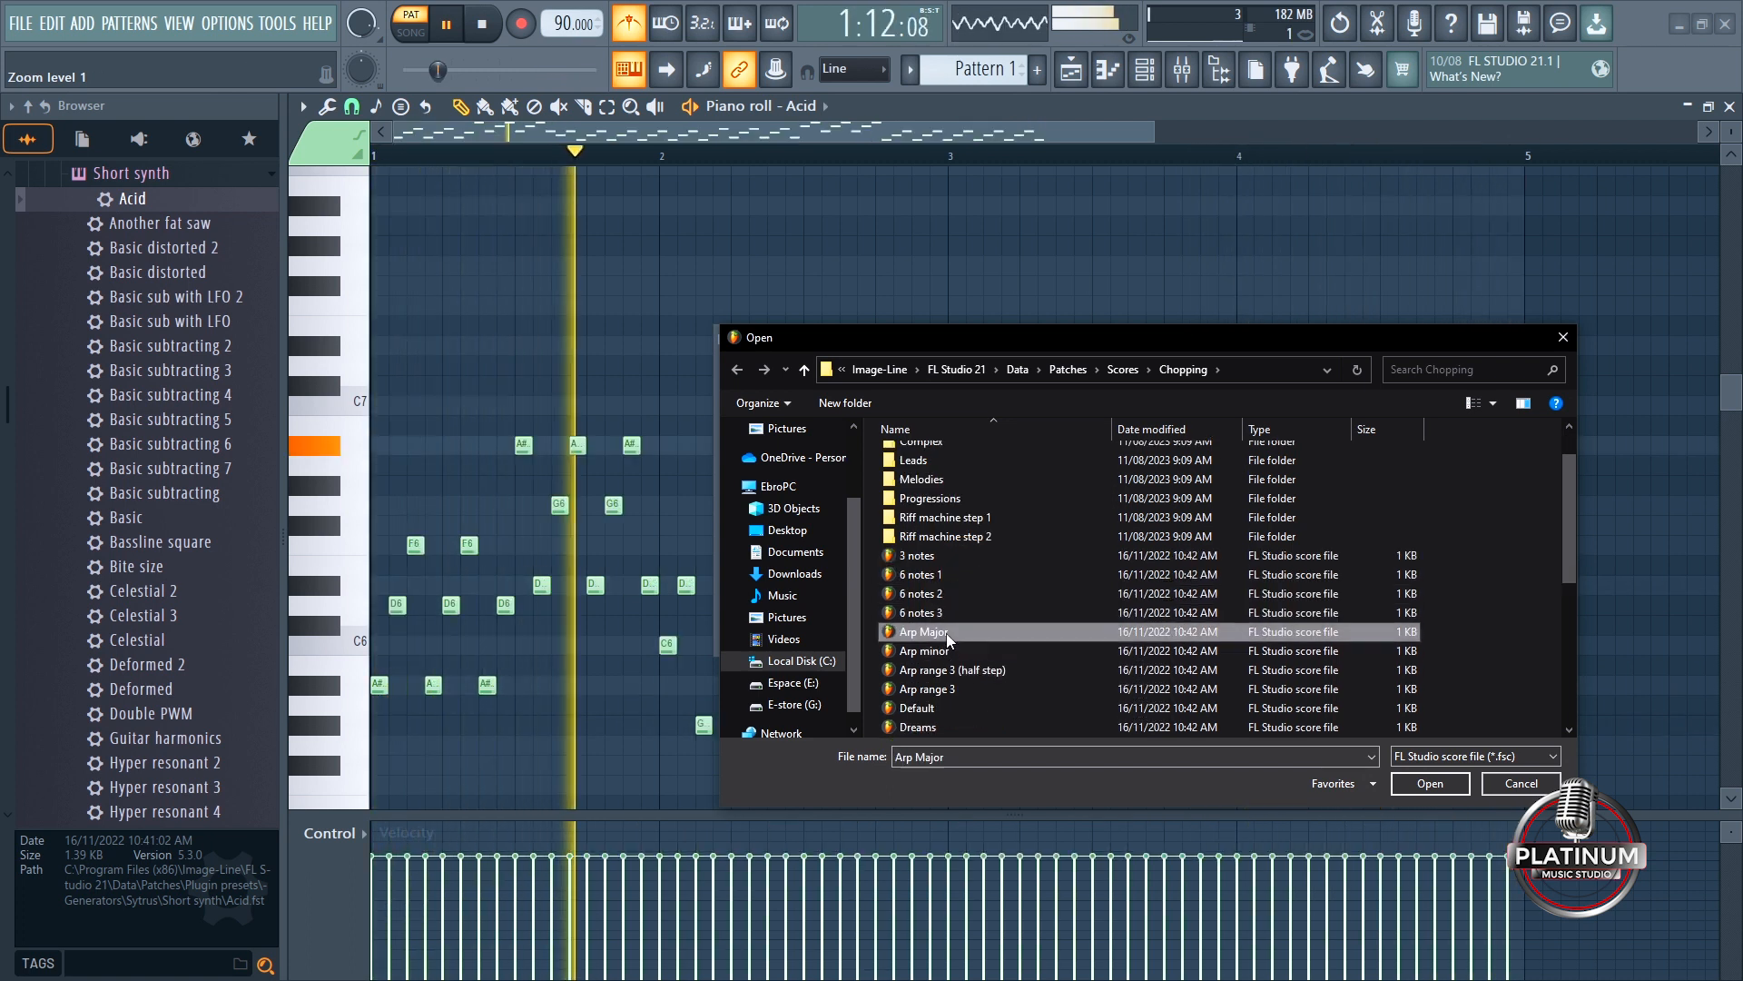
left_click(927, 688)
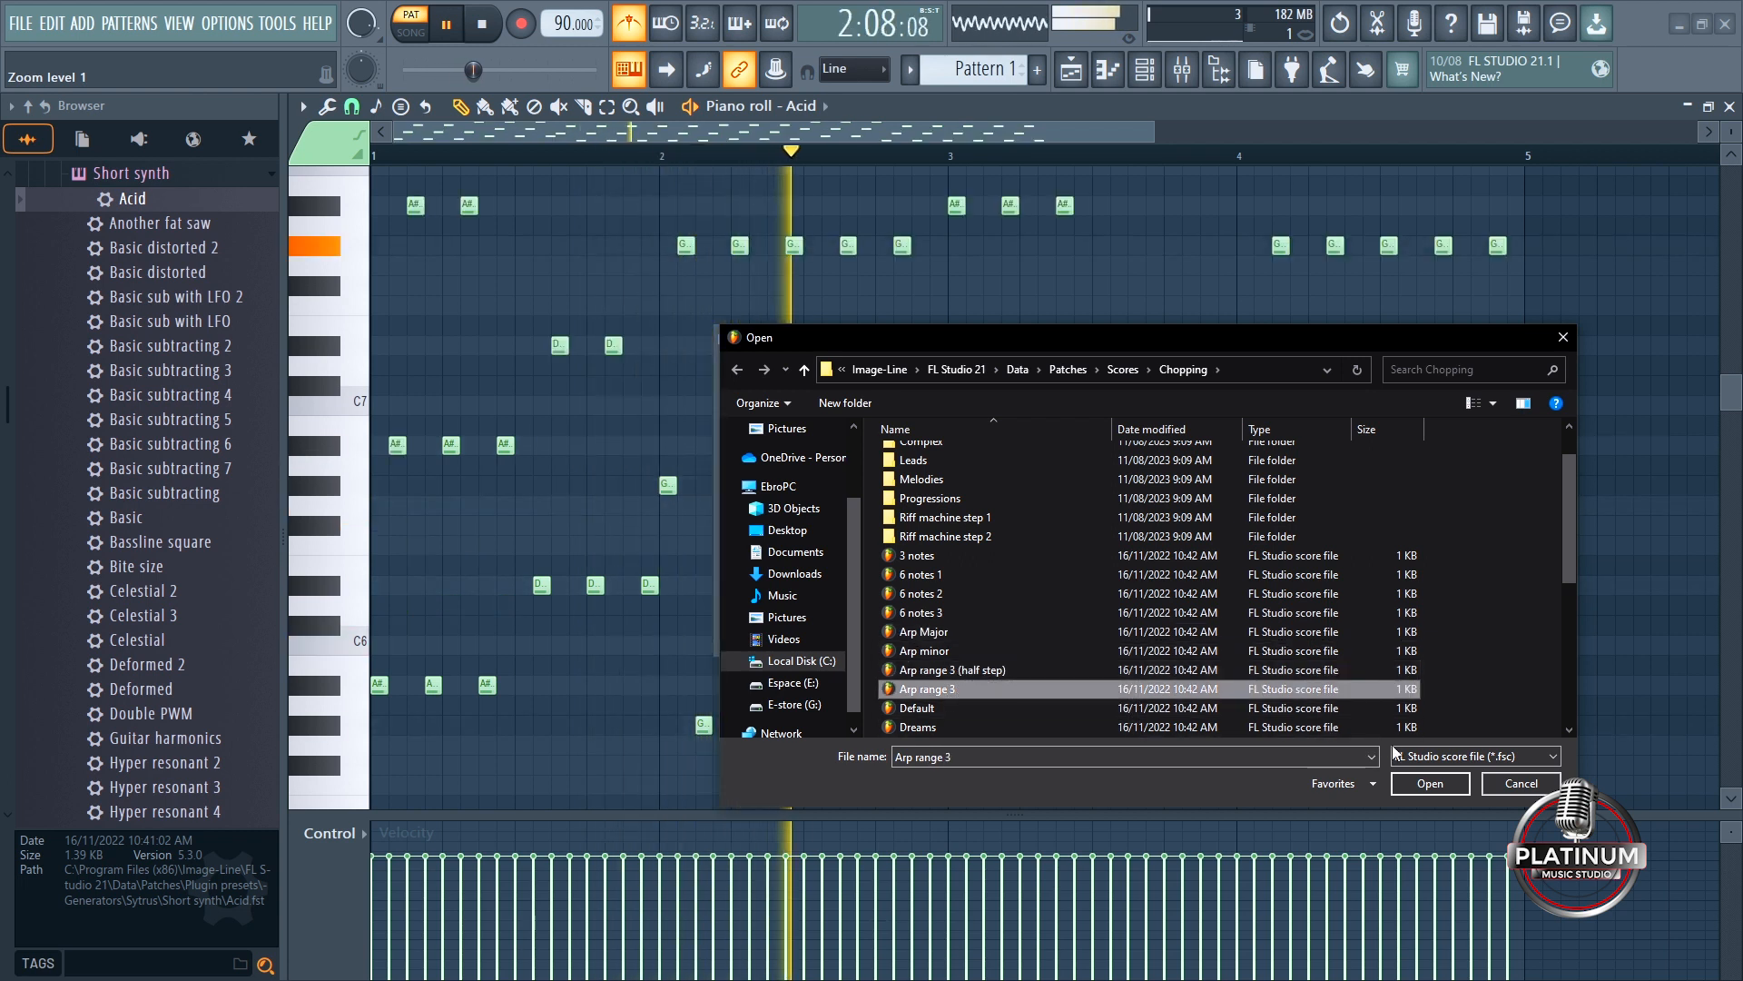
left_click(1430, 782)
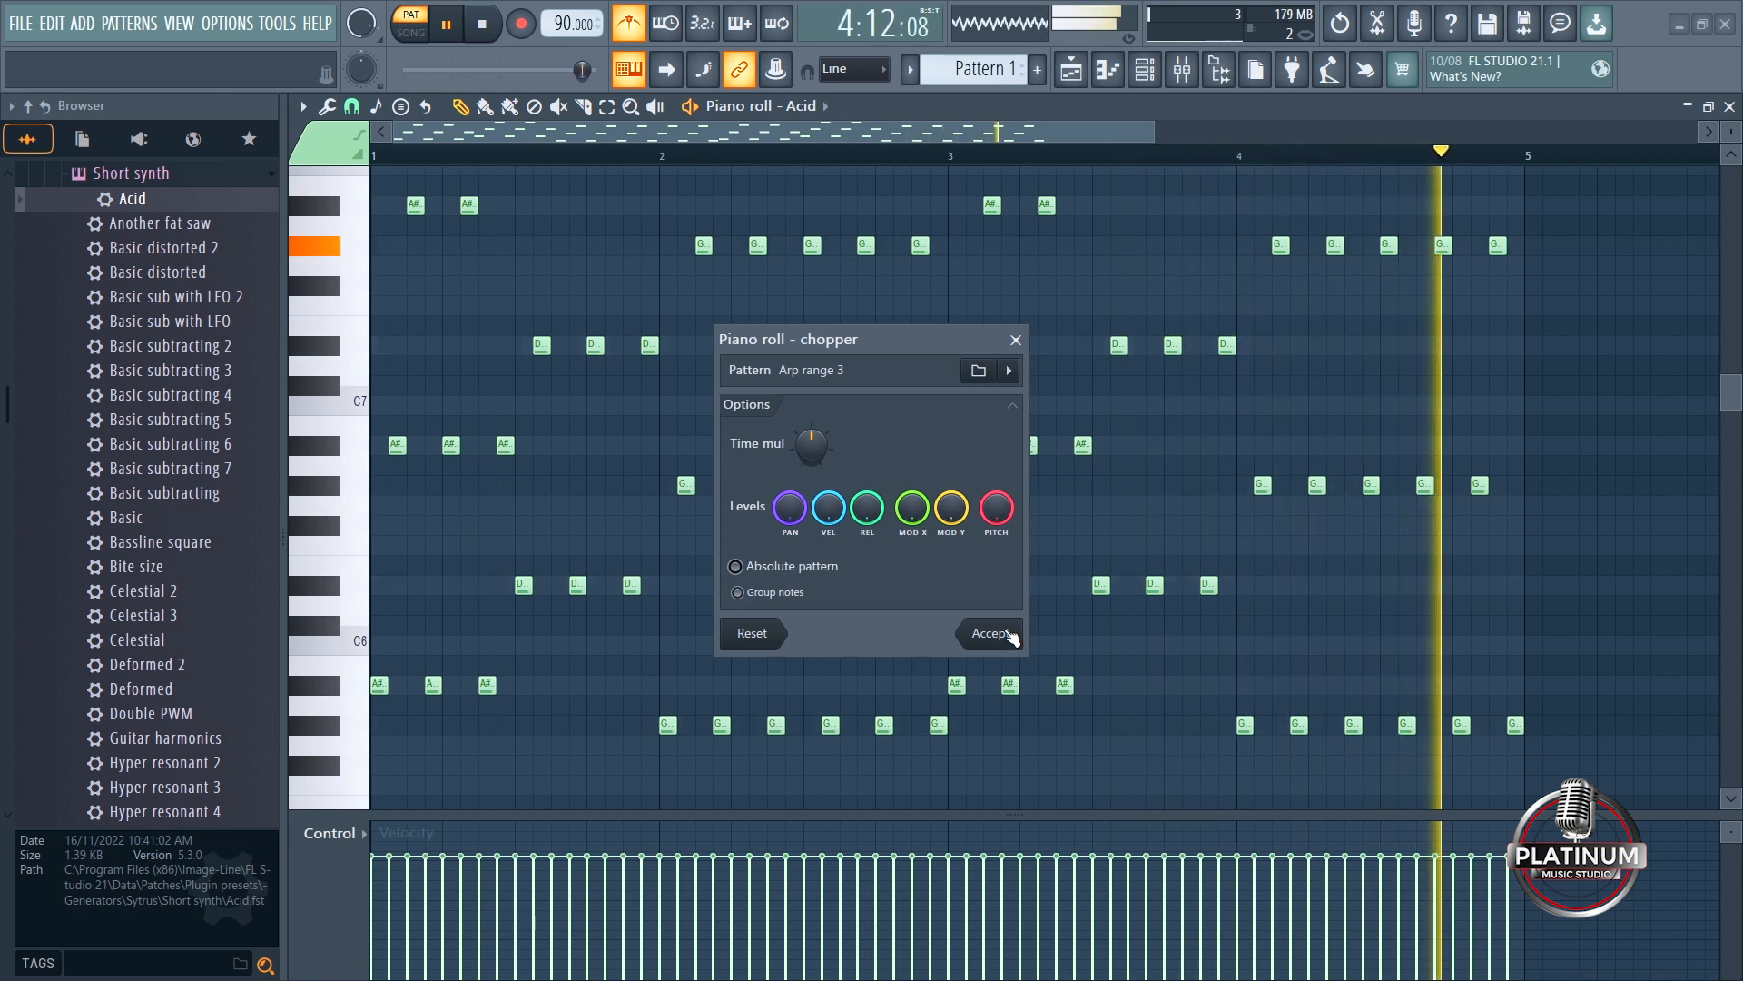
left_click(990, 633)
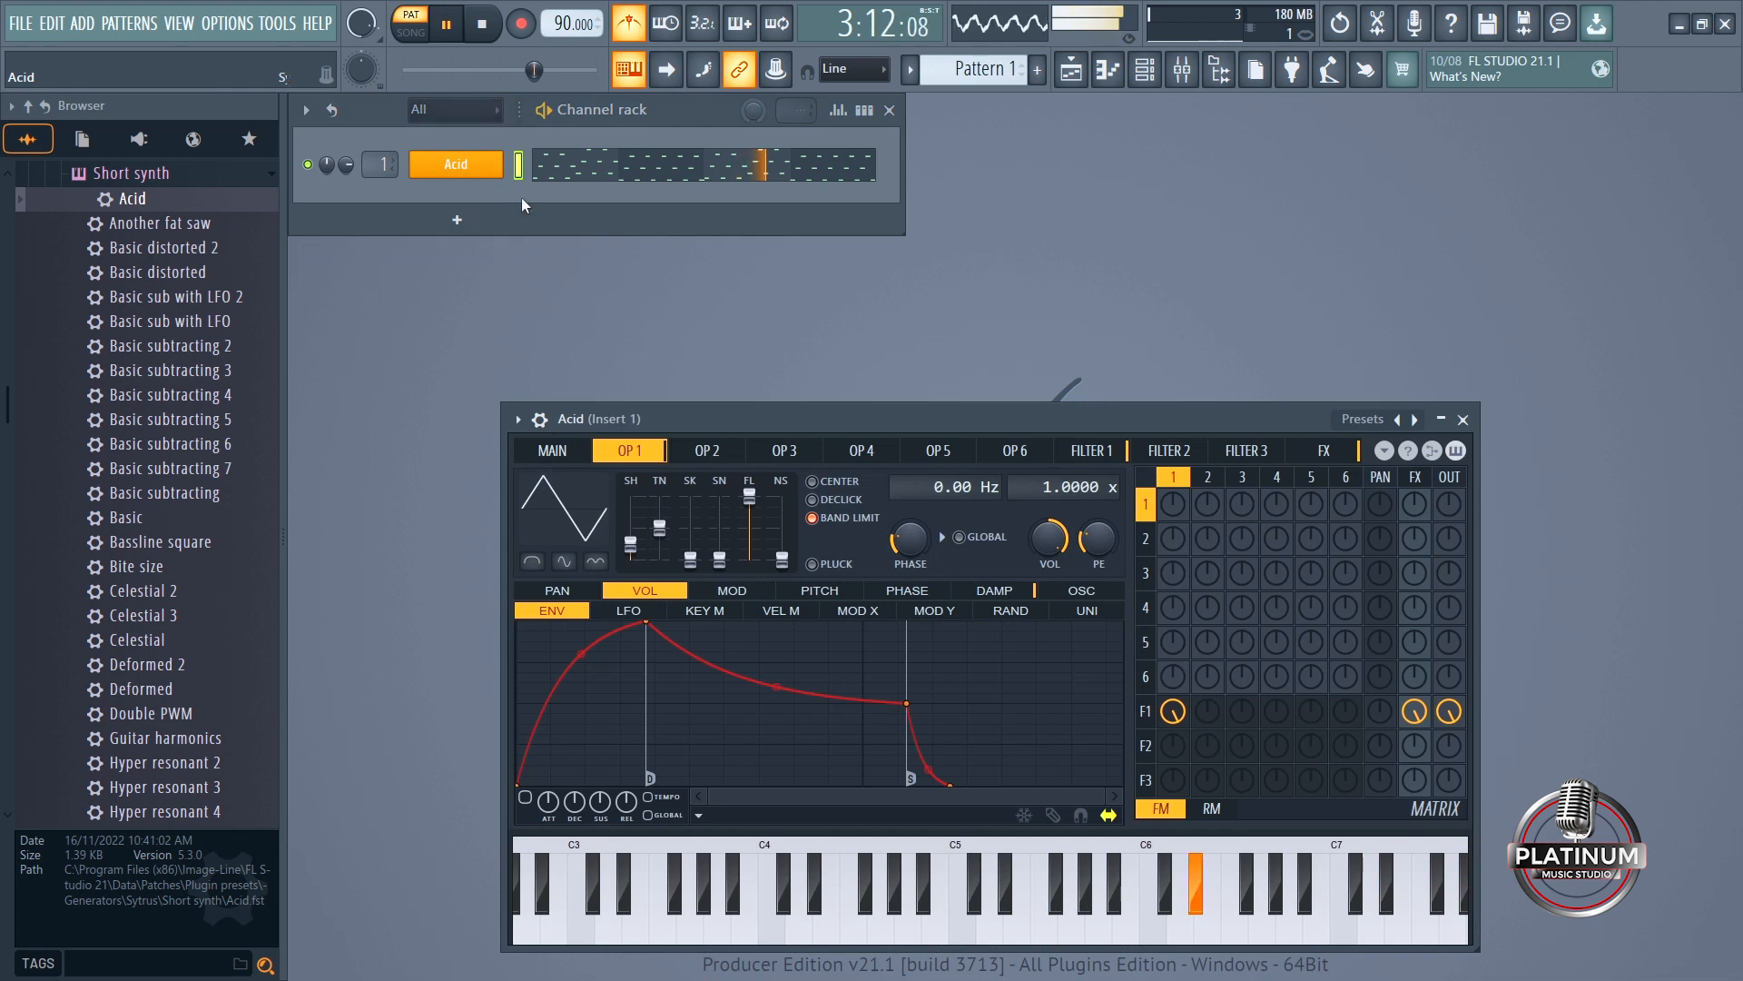
- Enable Porta in the Acid channel's settings, then close the window
left_click(551, 450)
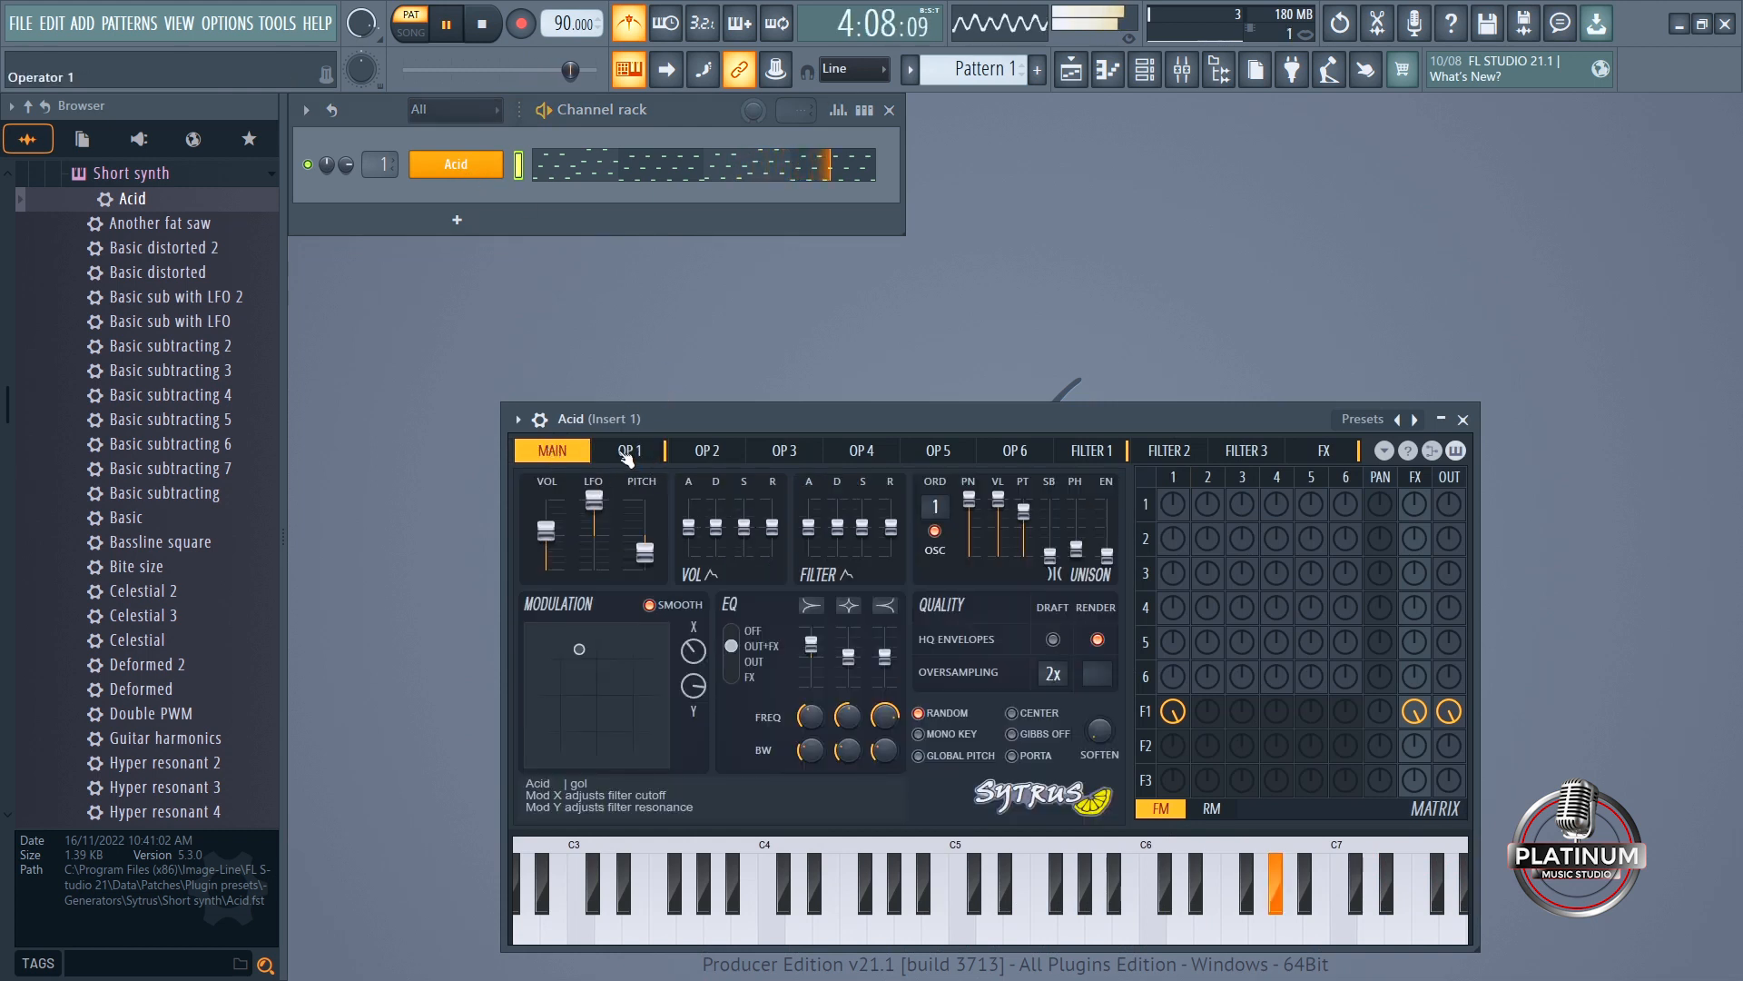
left_click(582, 458)
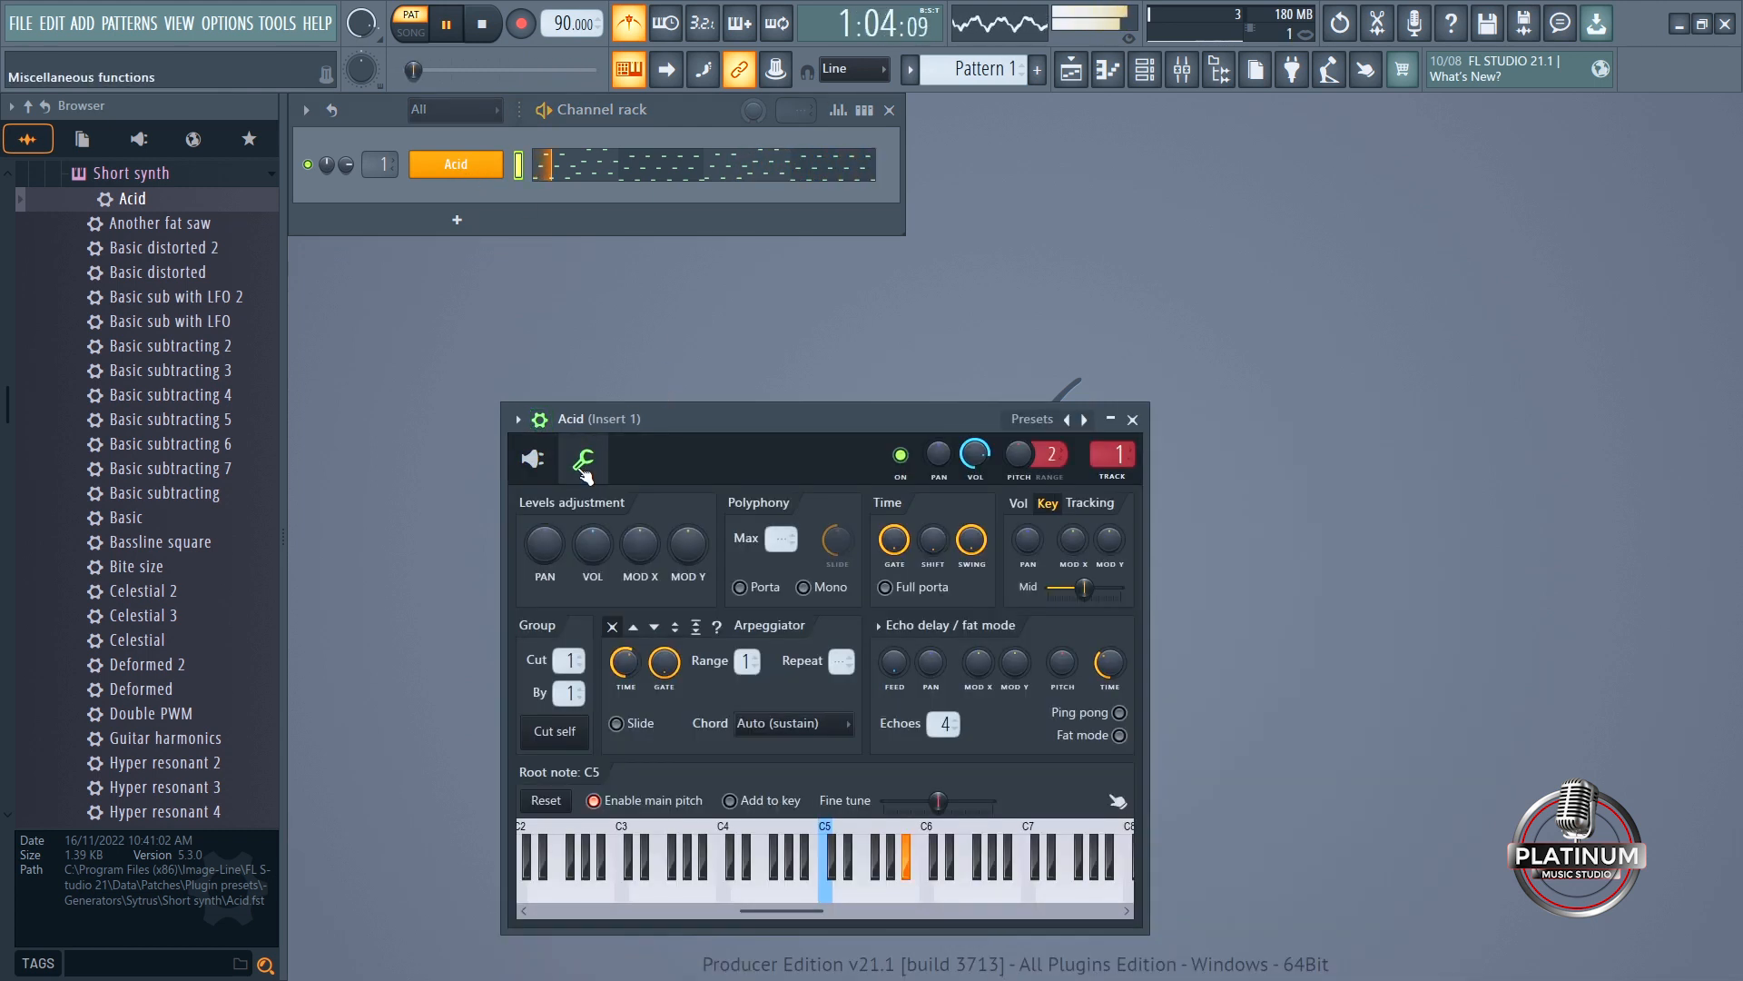
left_click(738, 586)
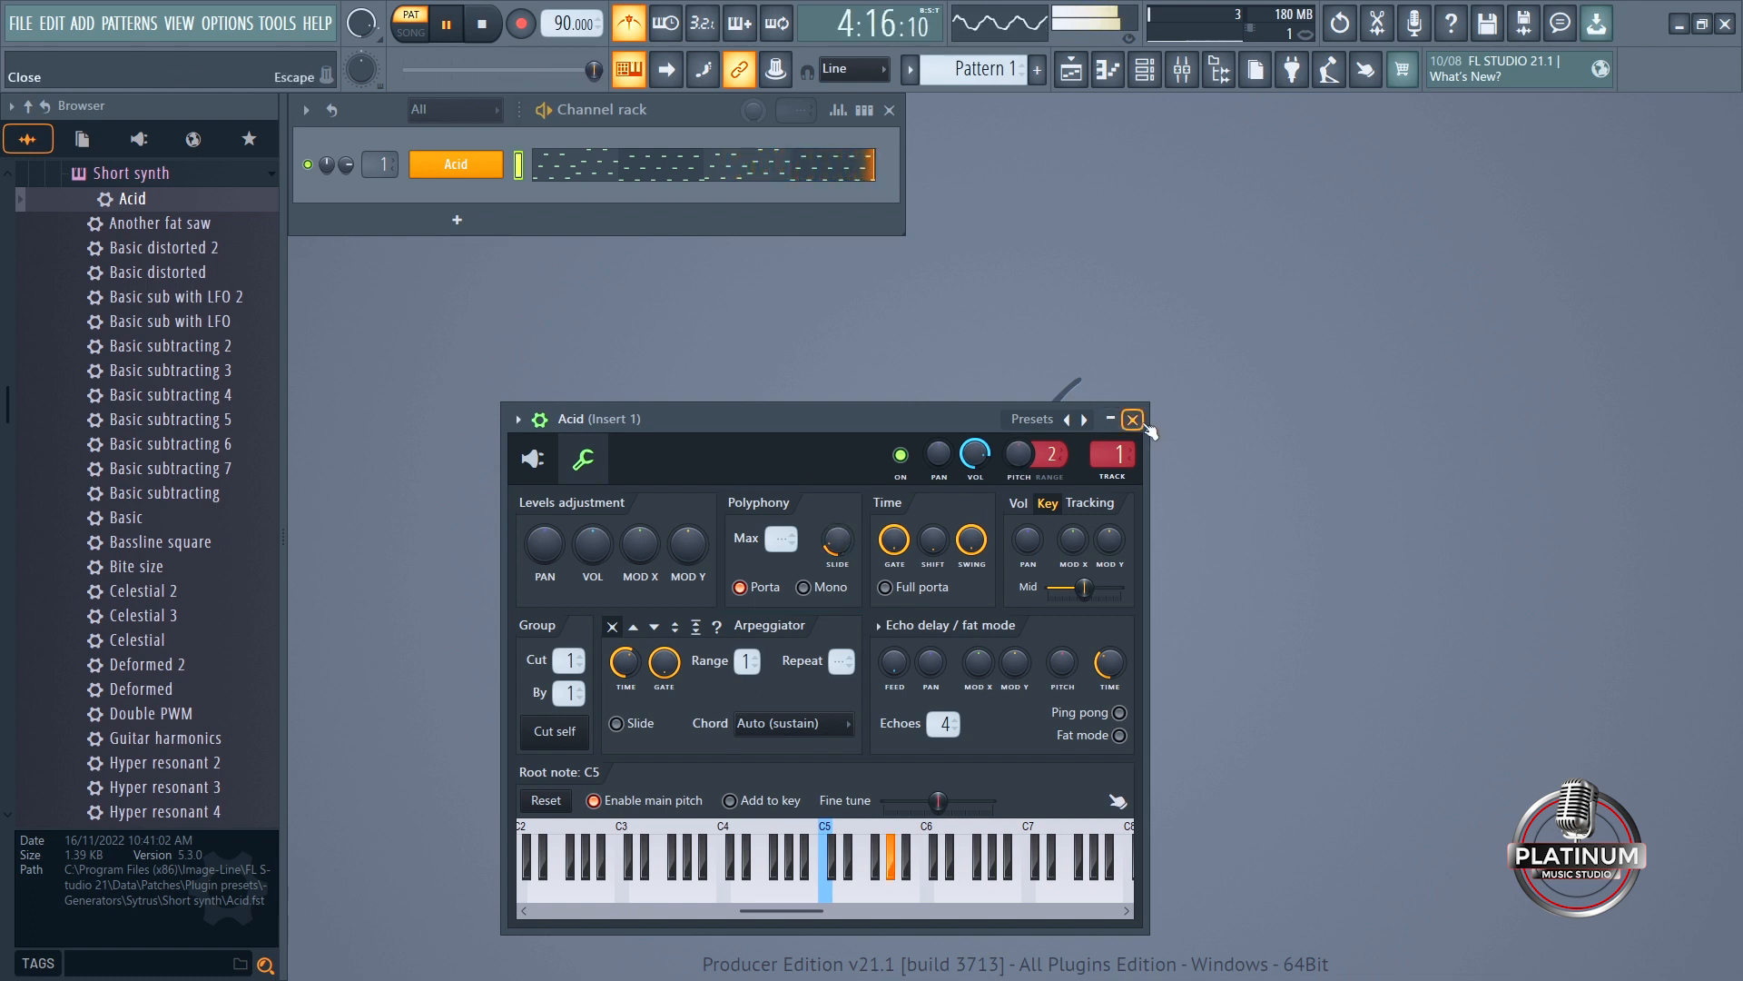
left_click(1132, 419)
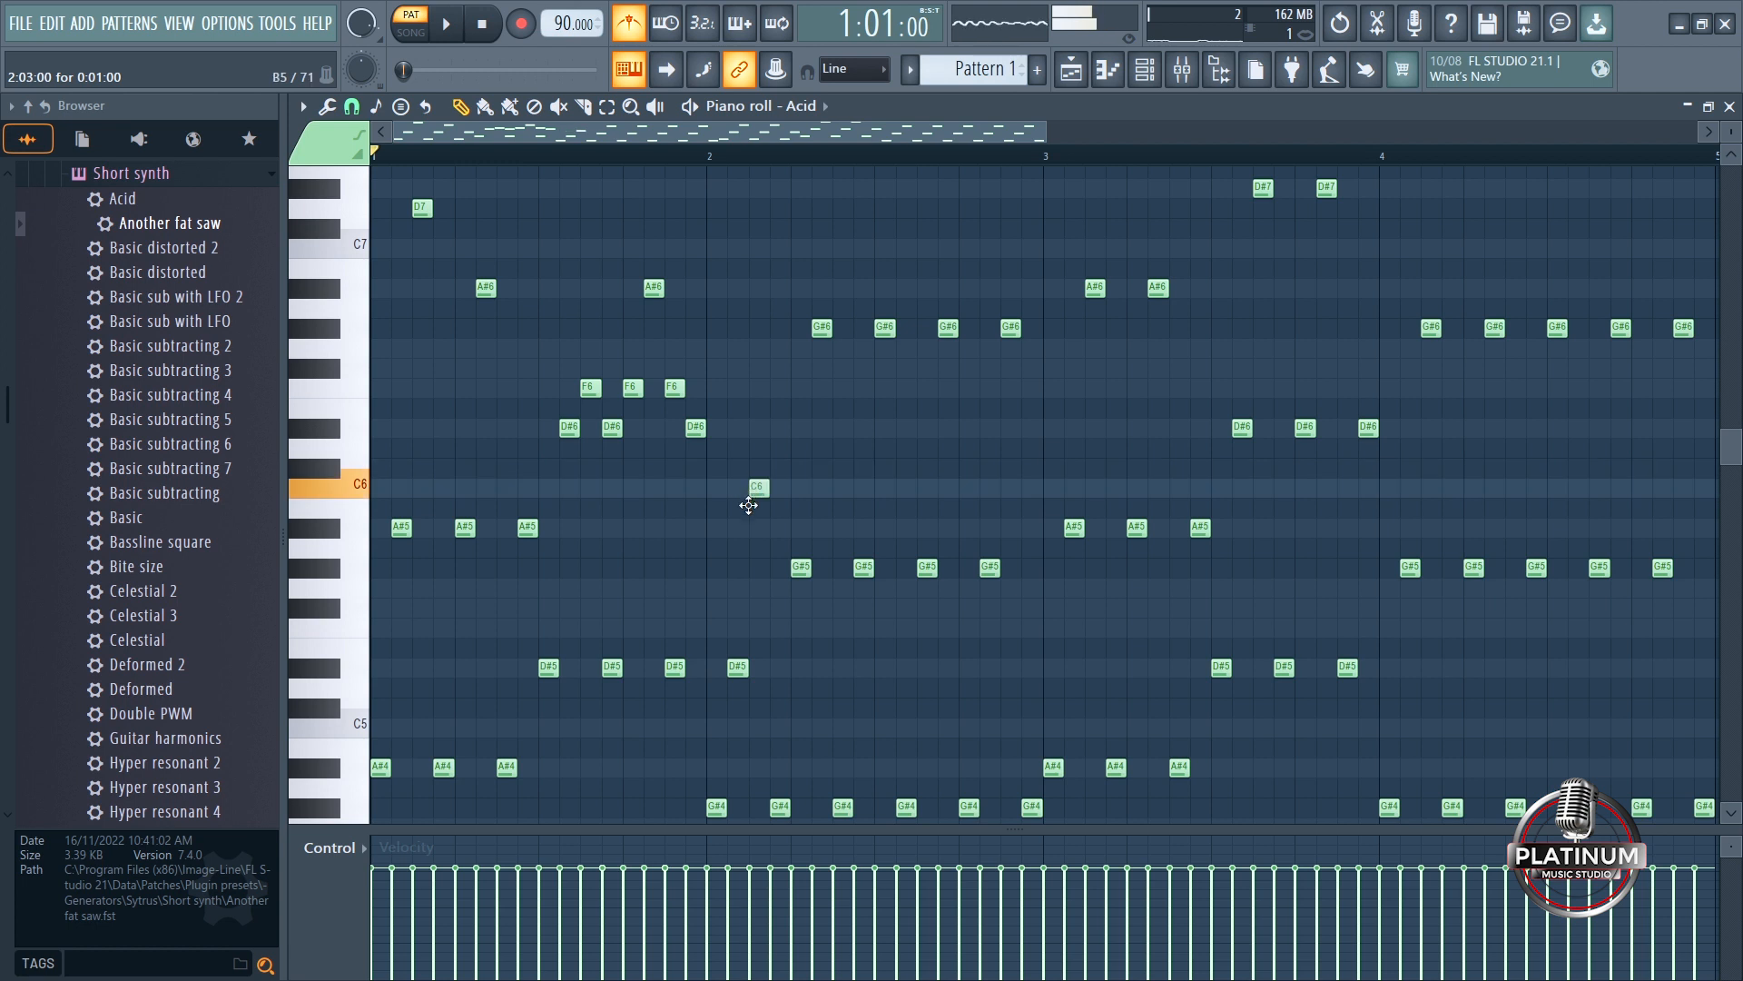
- Move a C6 note into bar 2 and add a second C6 and other notes
left_click(757, 487)
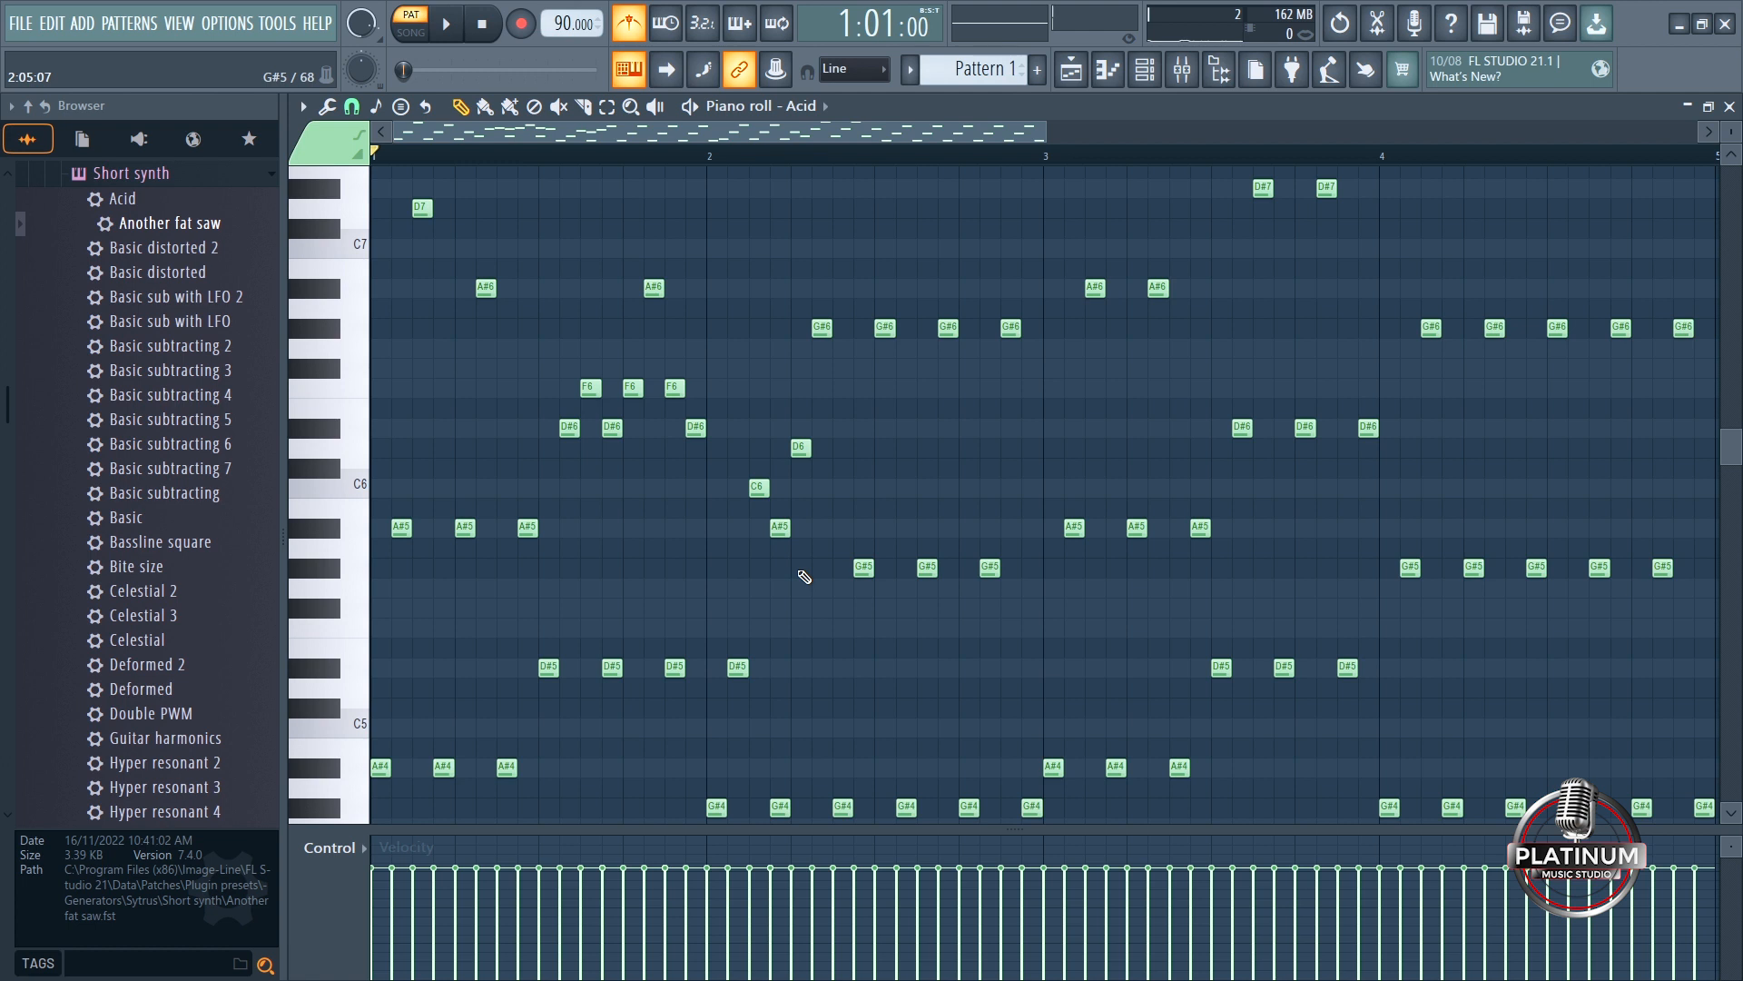
left_click(798, 488)
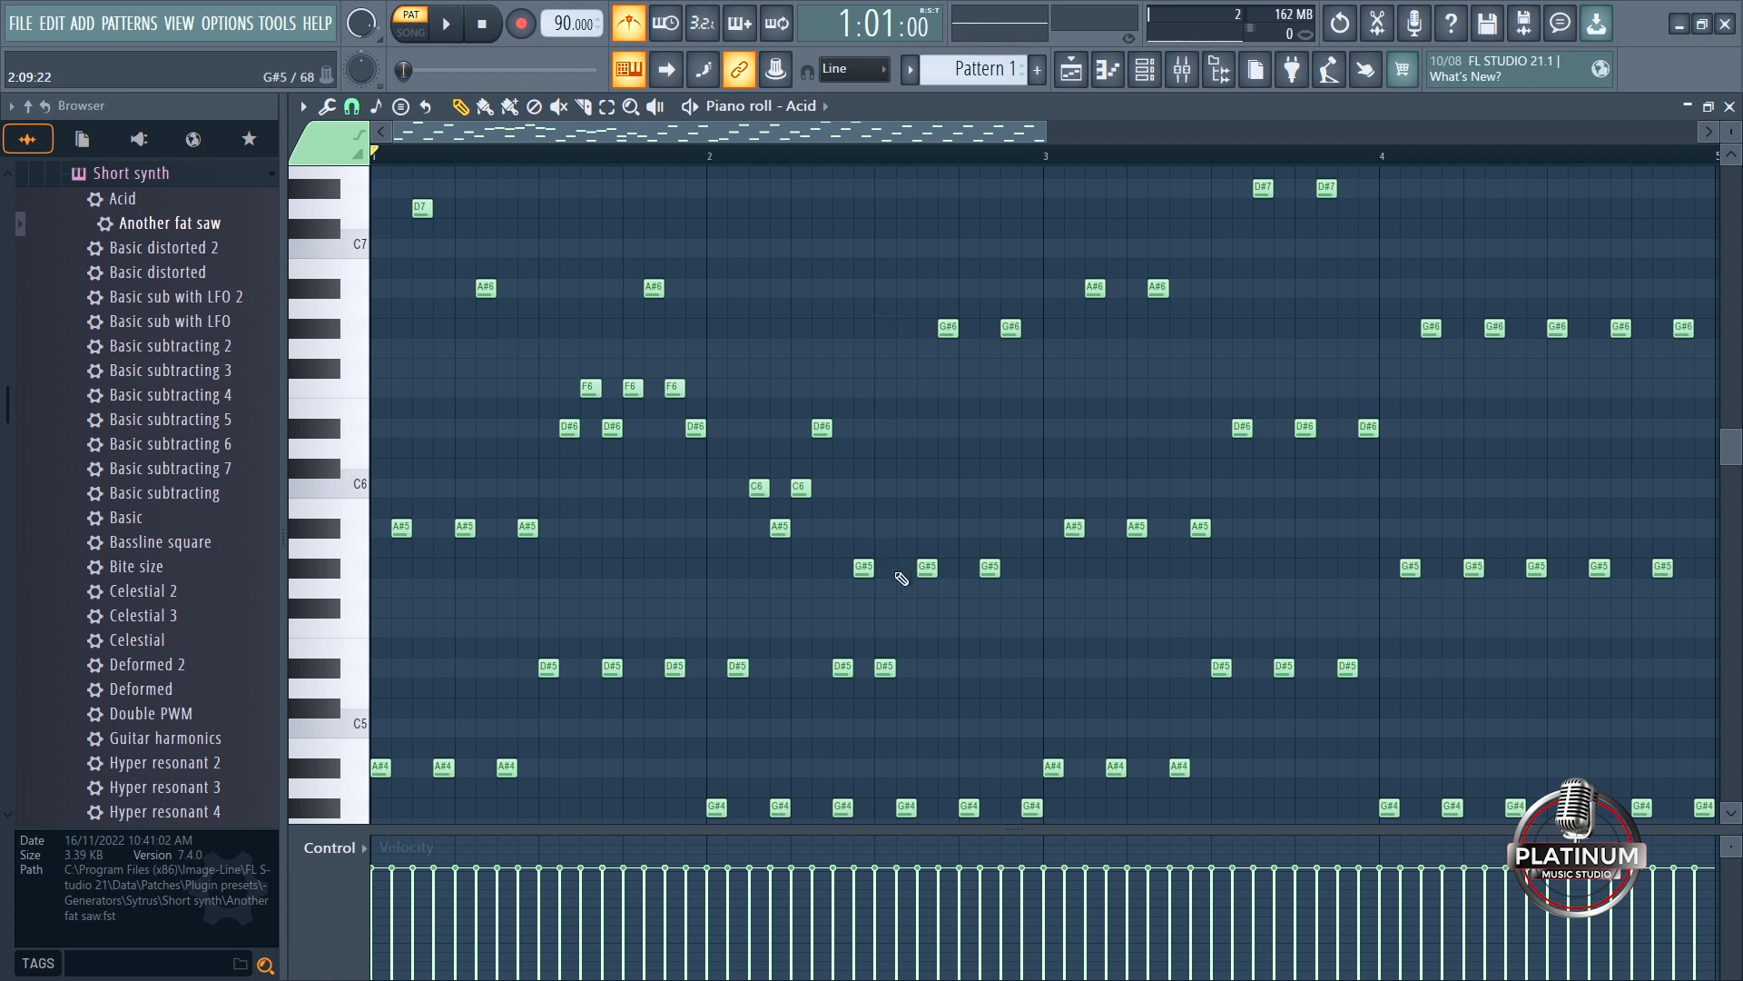
left_click(923, 569)
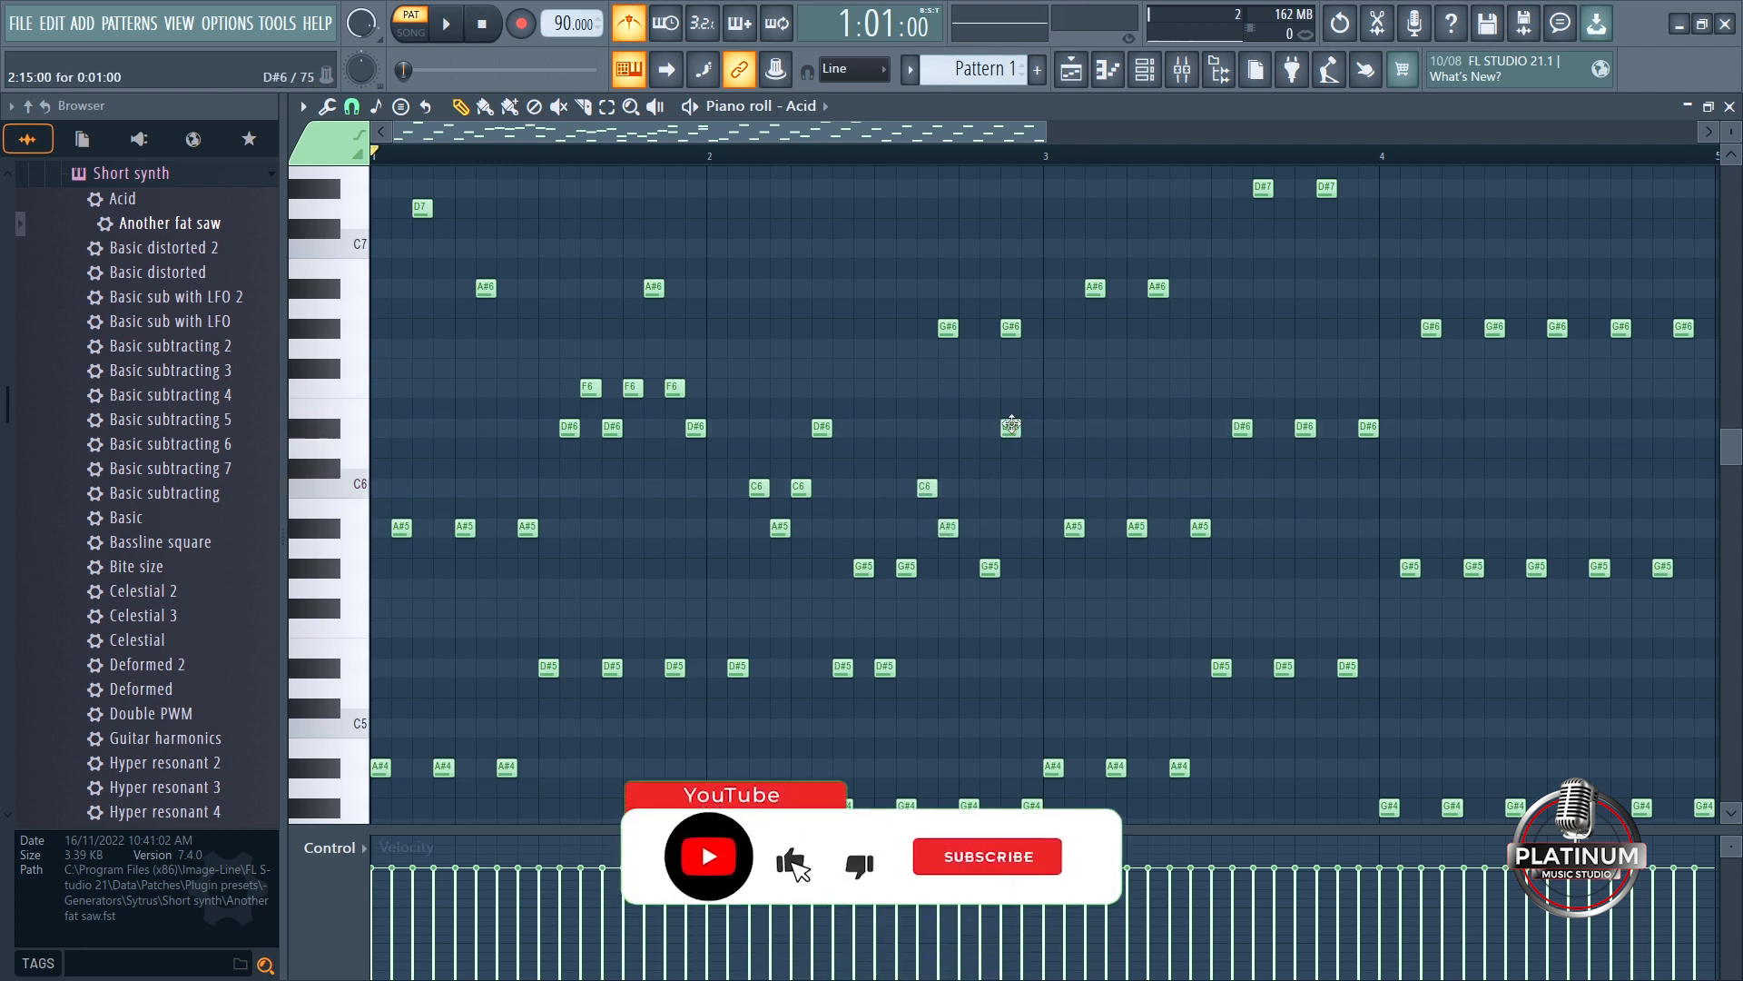
left_click(988, 857)
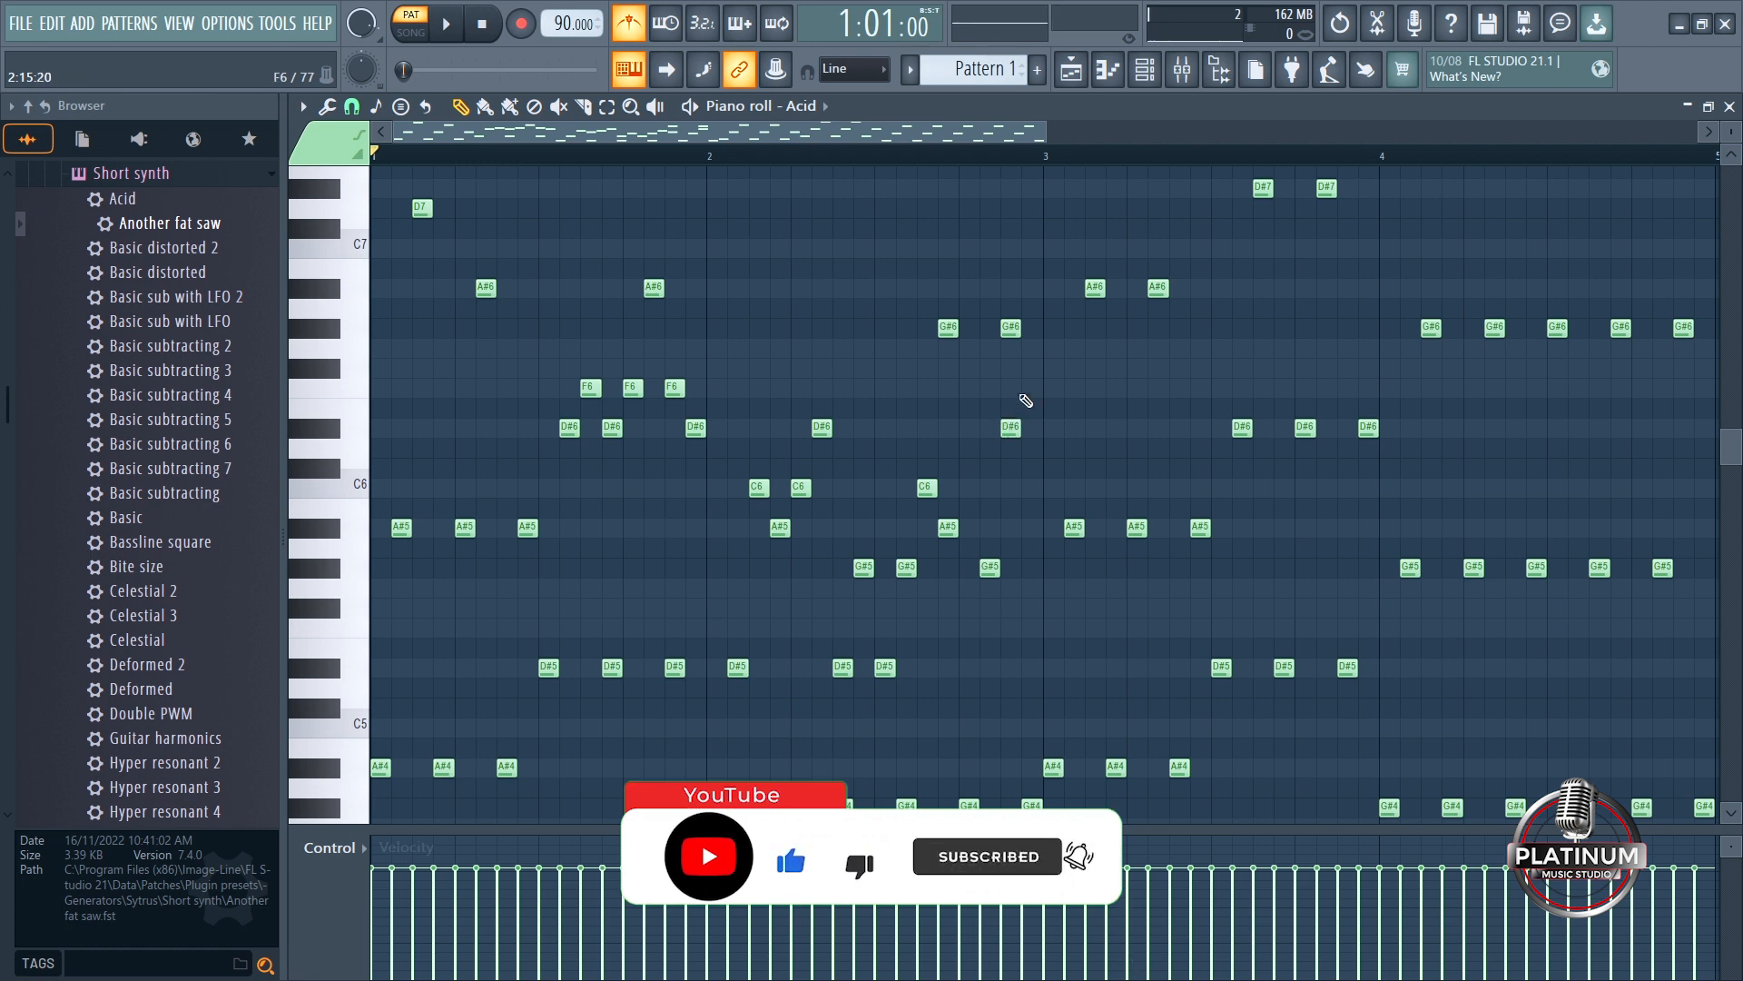
left_click(1029, 387)
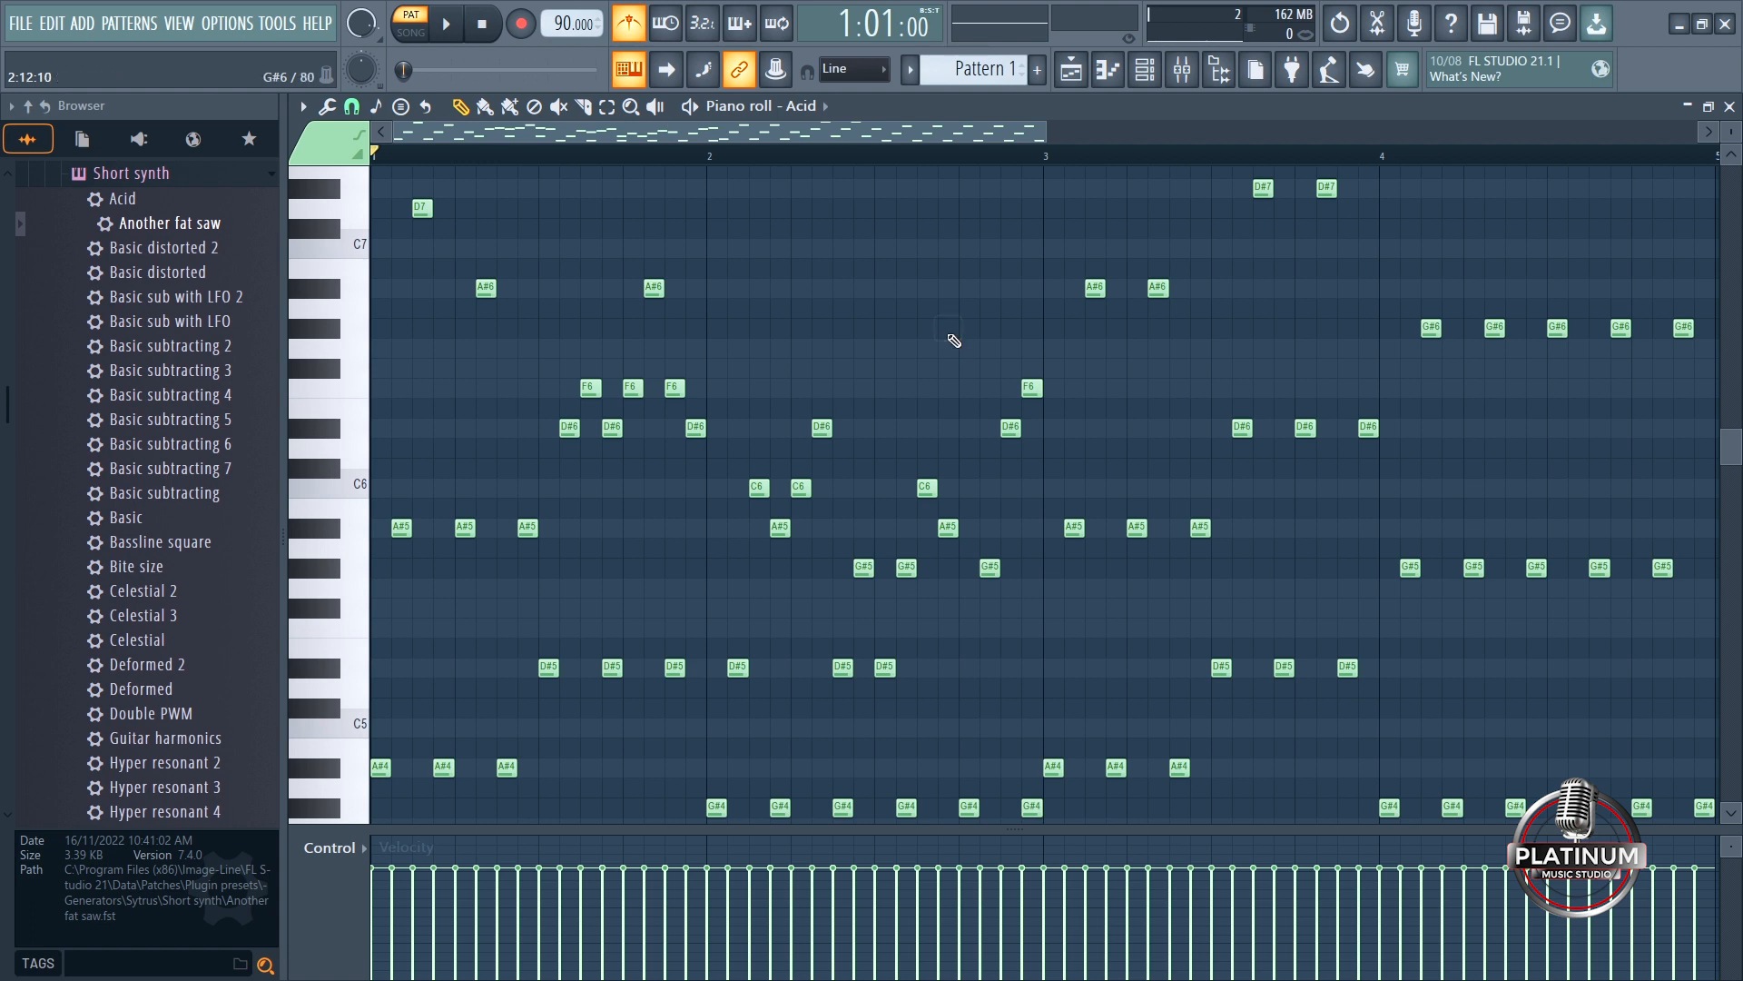
- Add an F6 in bar 3, repitch bar 3 notes, add C6 notes in bar 4, then play
left_click(451, 24)
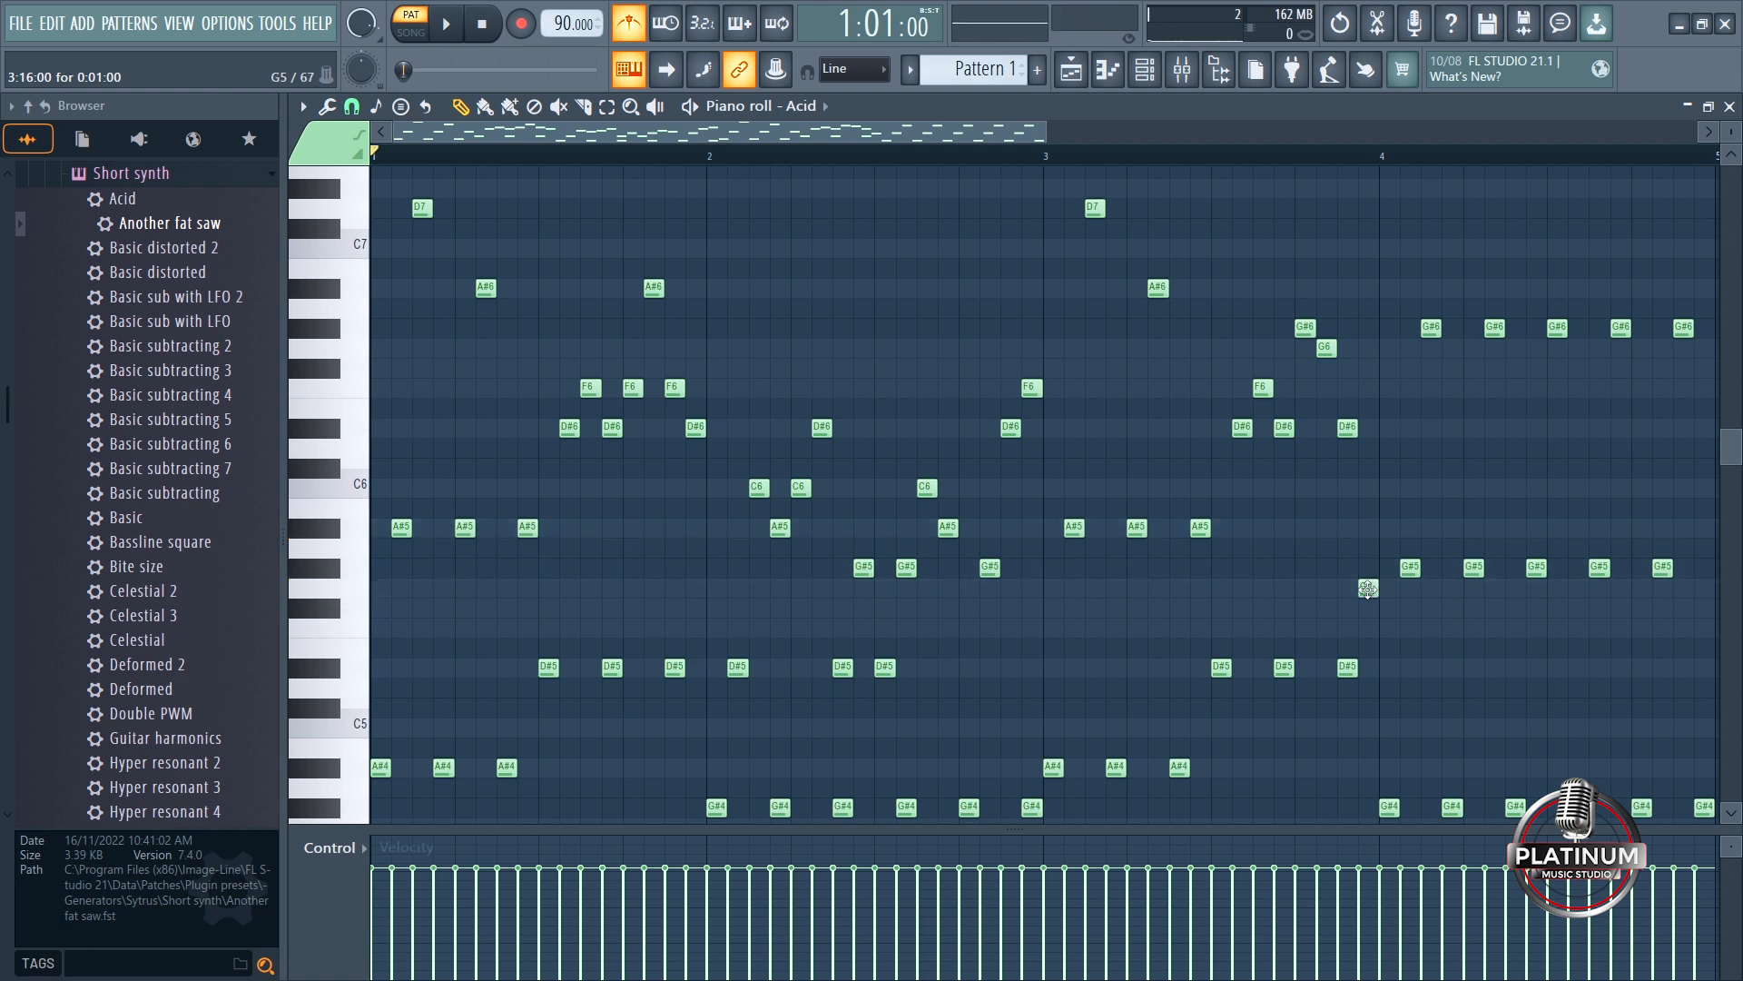
left_click(451, 25)
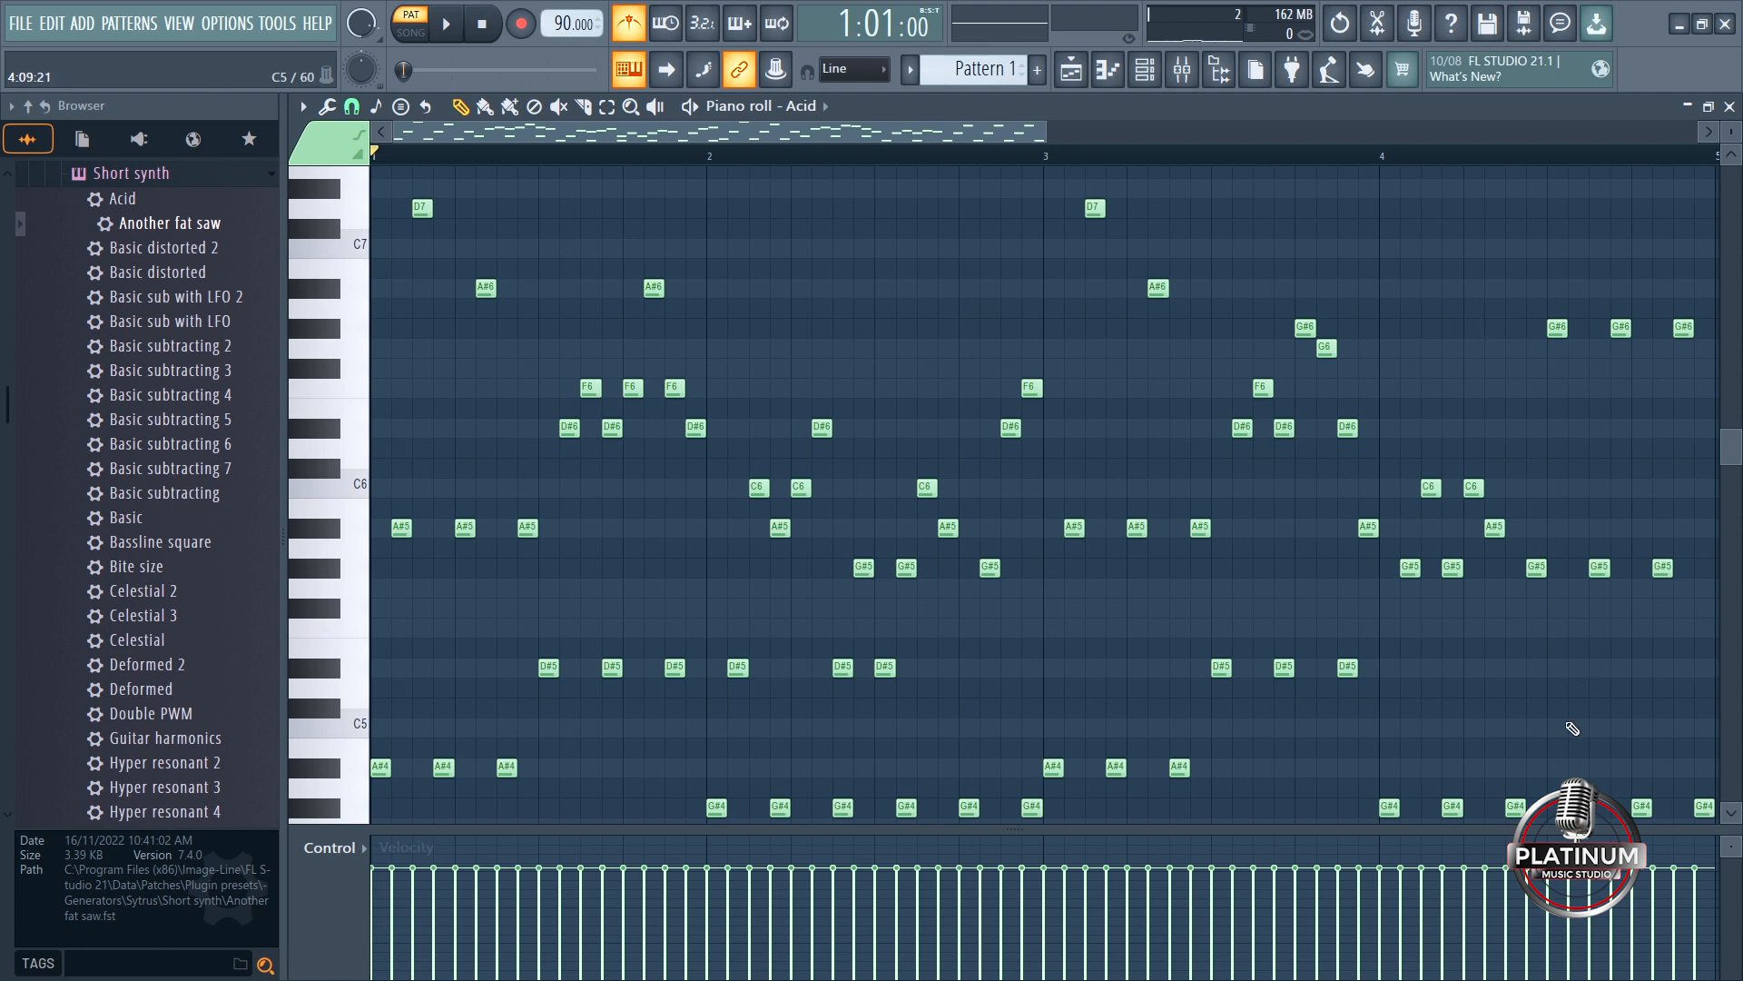
left_click(1514, 726)
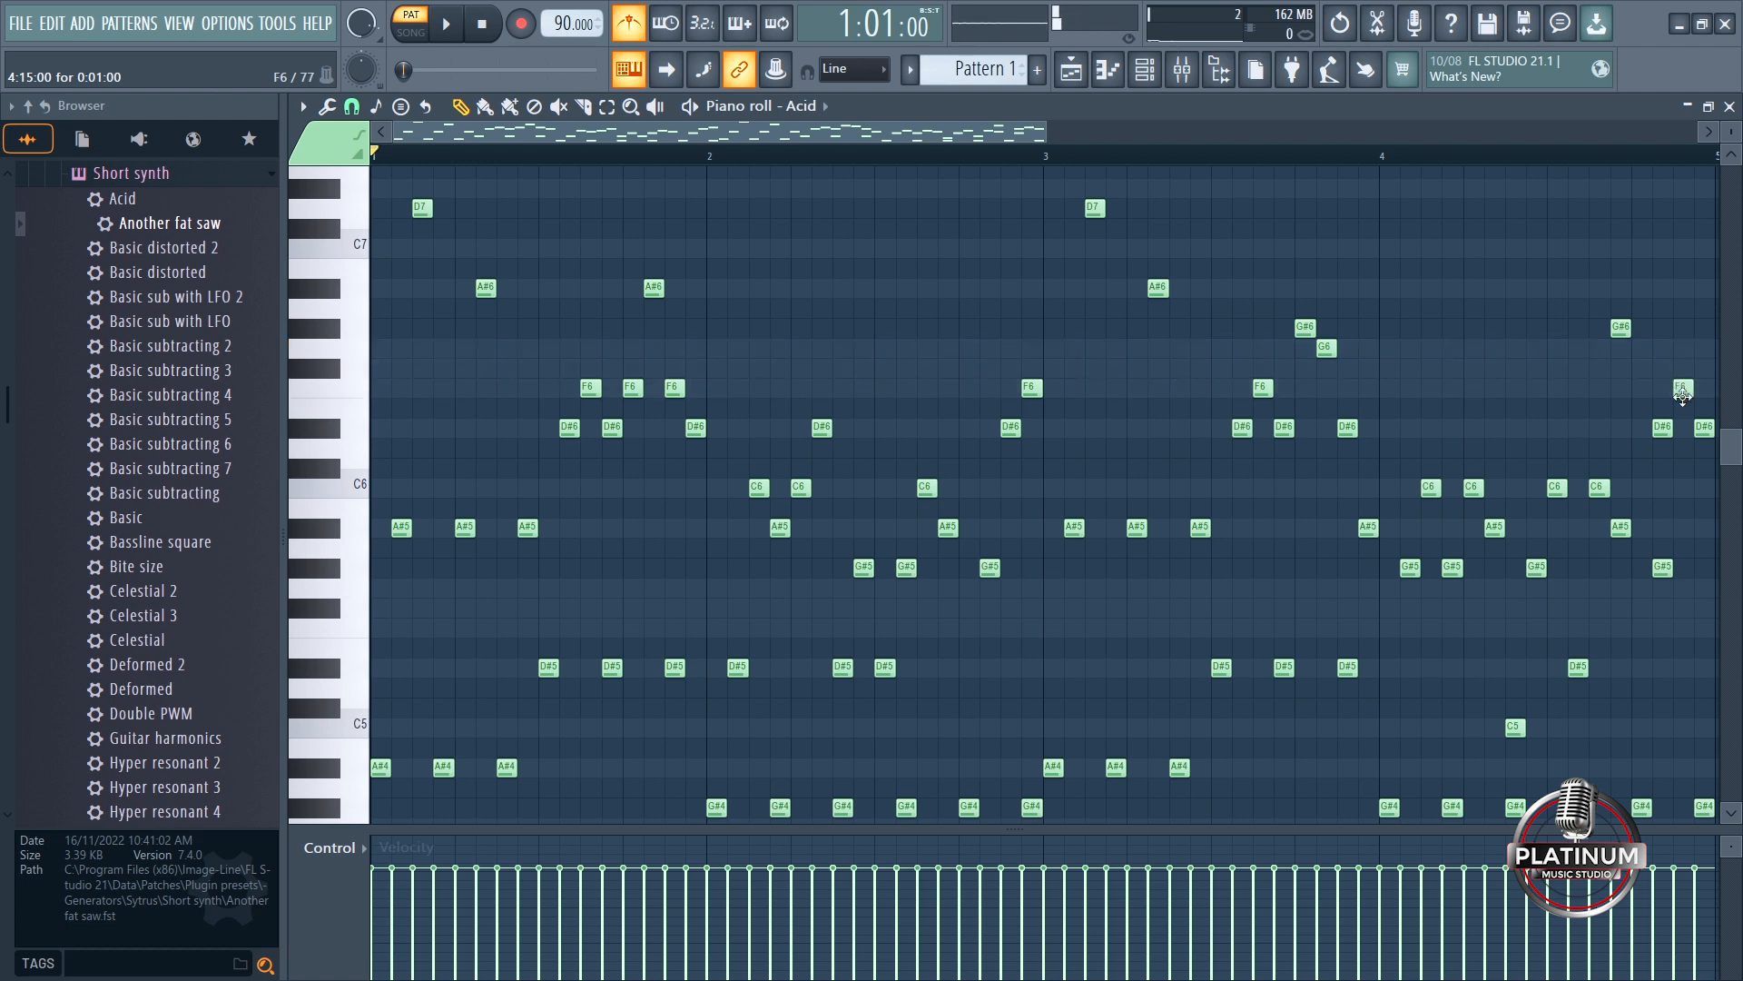
left_click(448, 26)
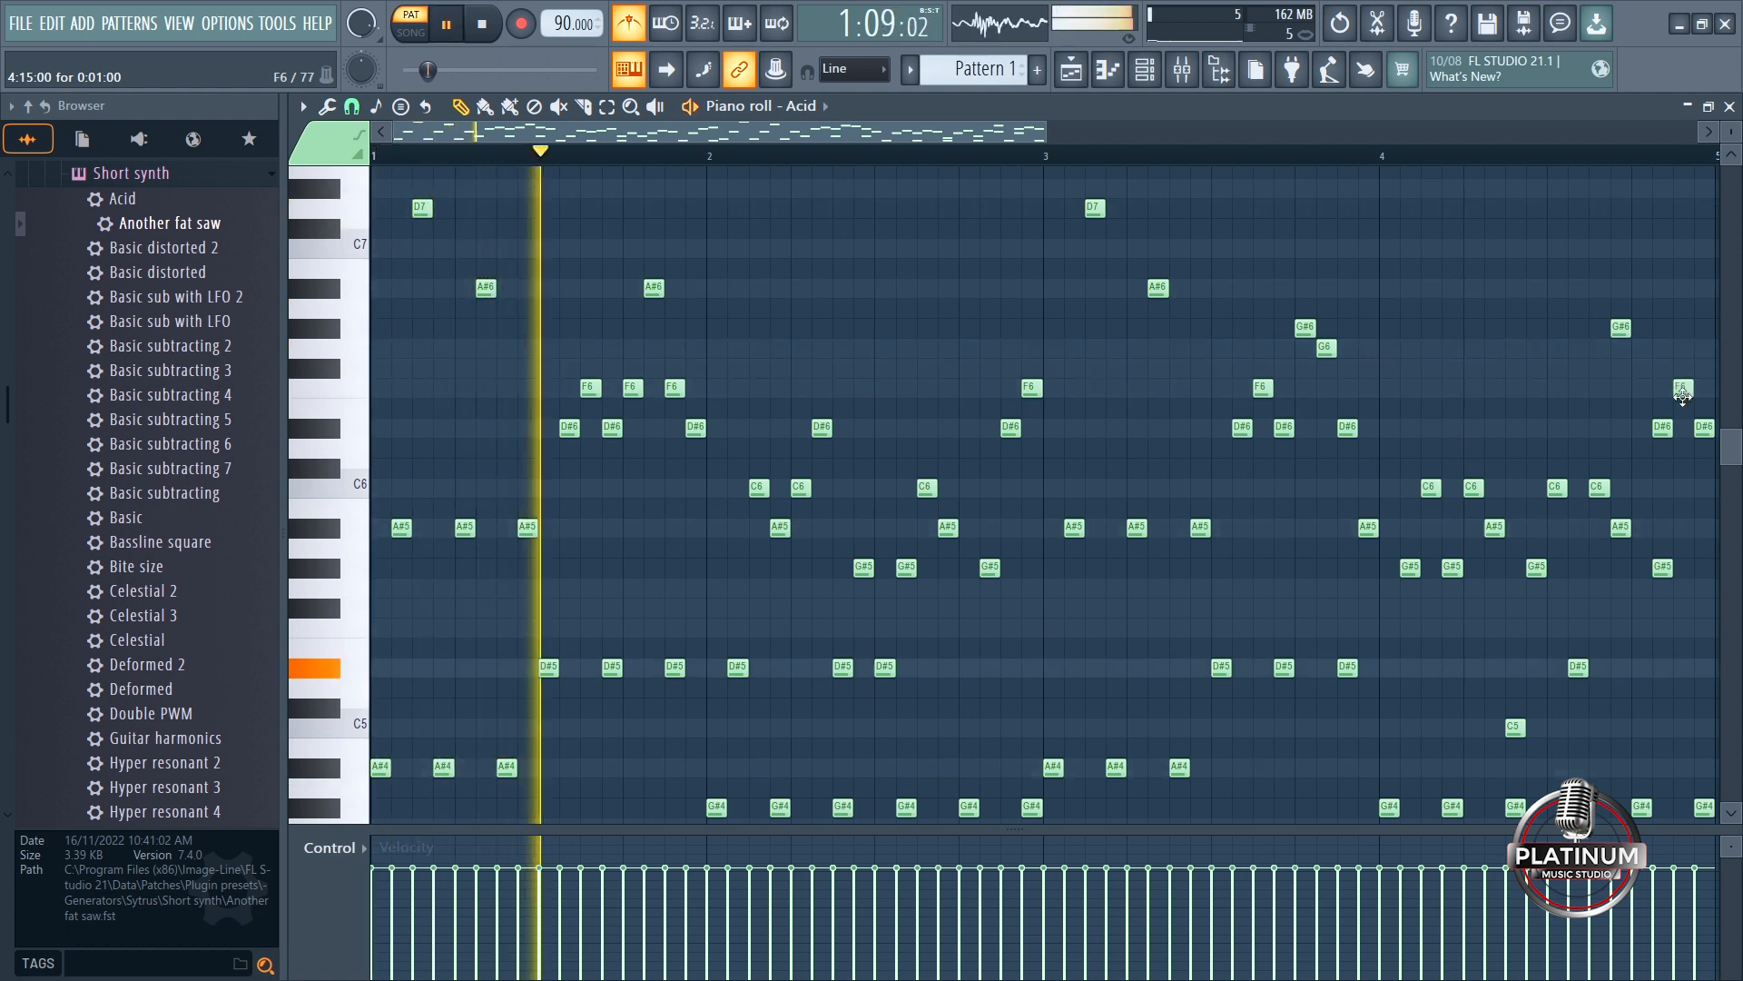